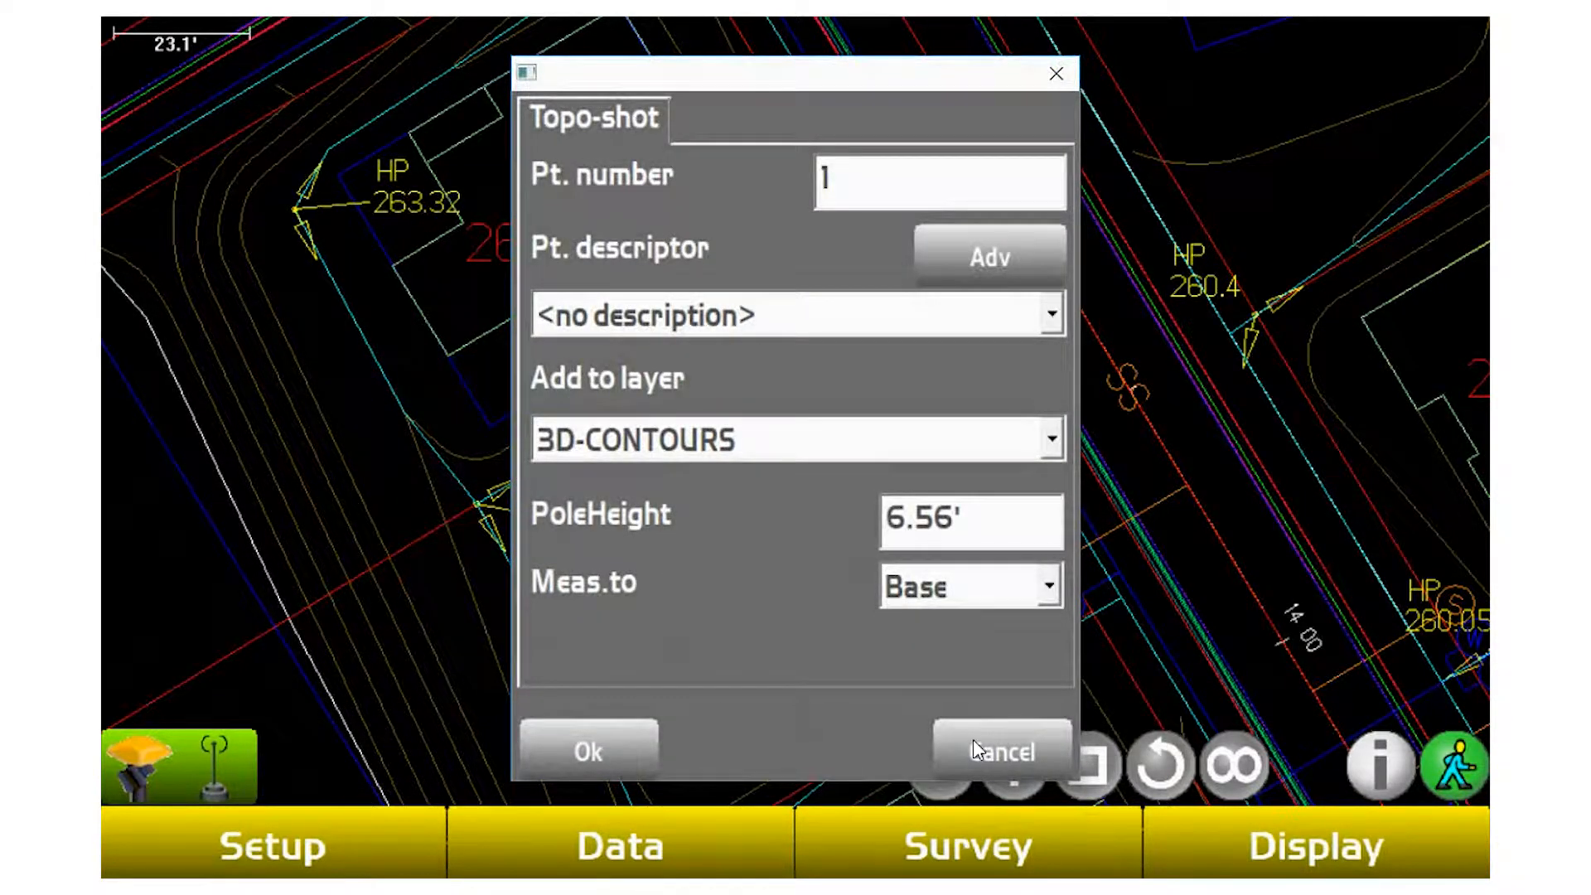
mouse_move(831, 350)
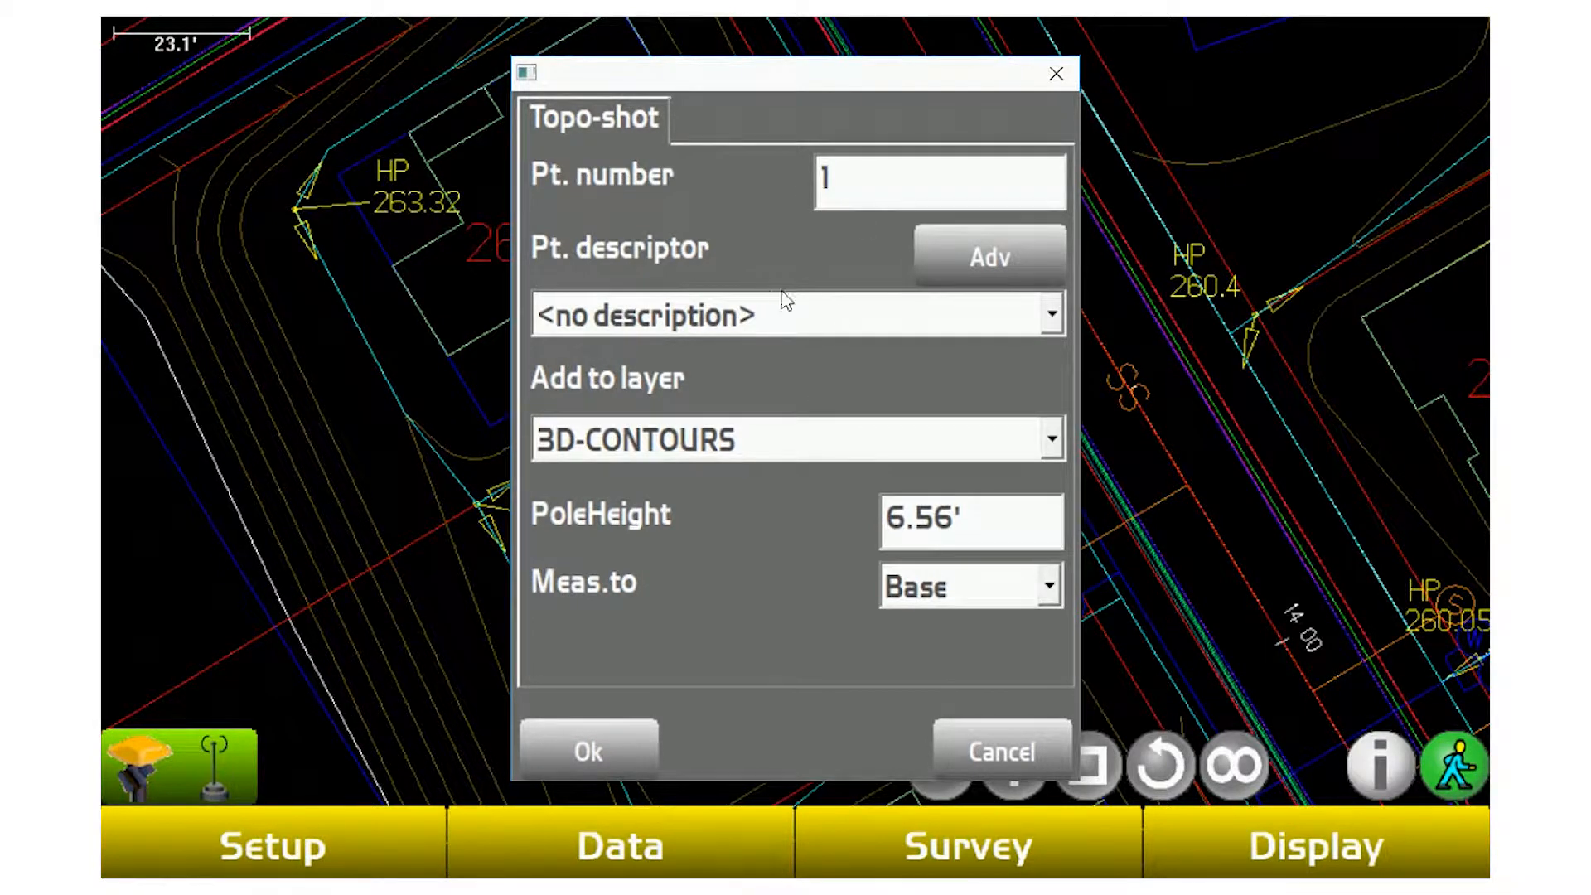
Create a new layer named 'BTS Test' for the topo shot from the Add to layer choice.
left_click(1051, 313)
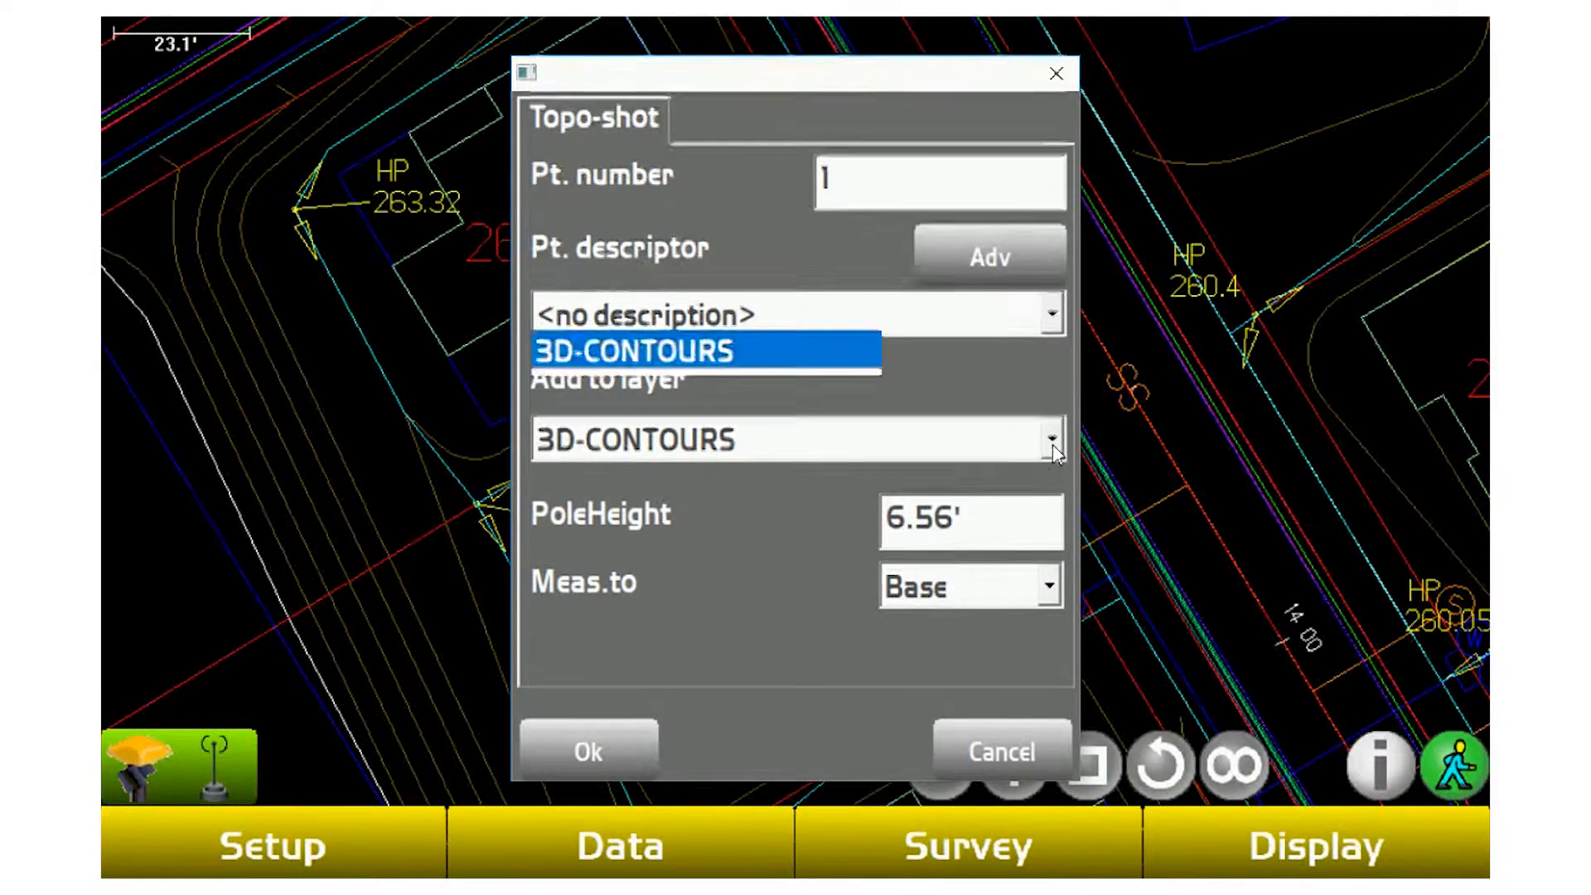
left_click(1051, 441)
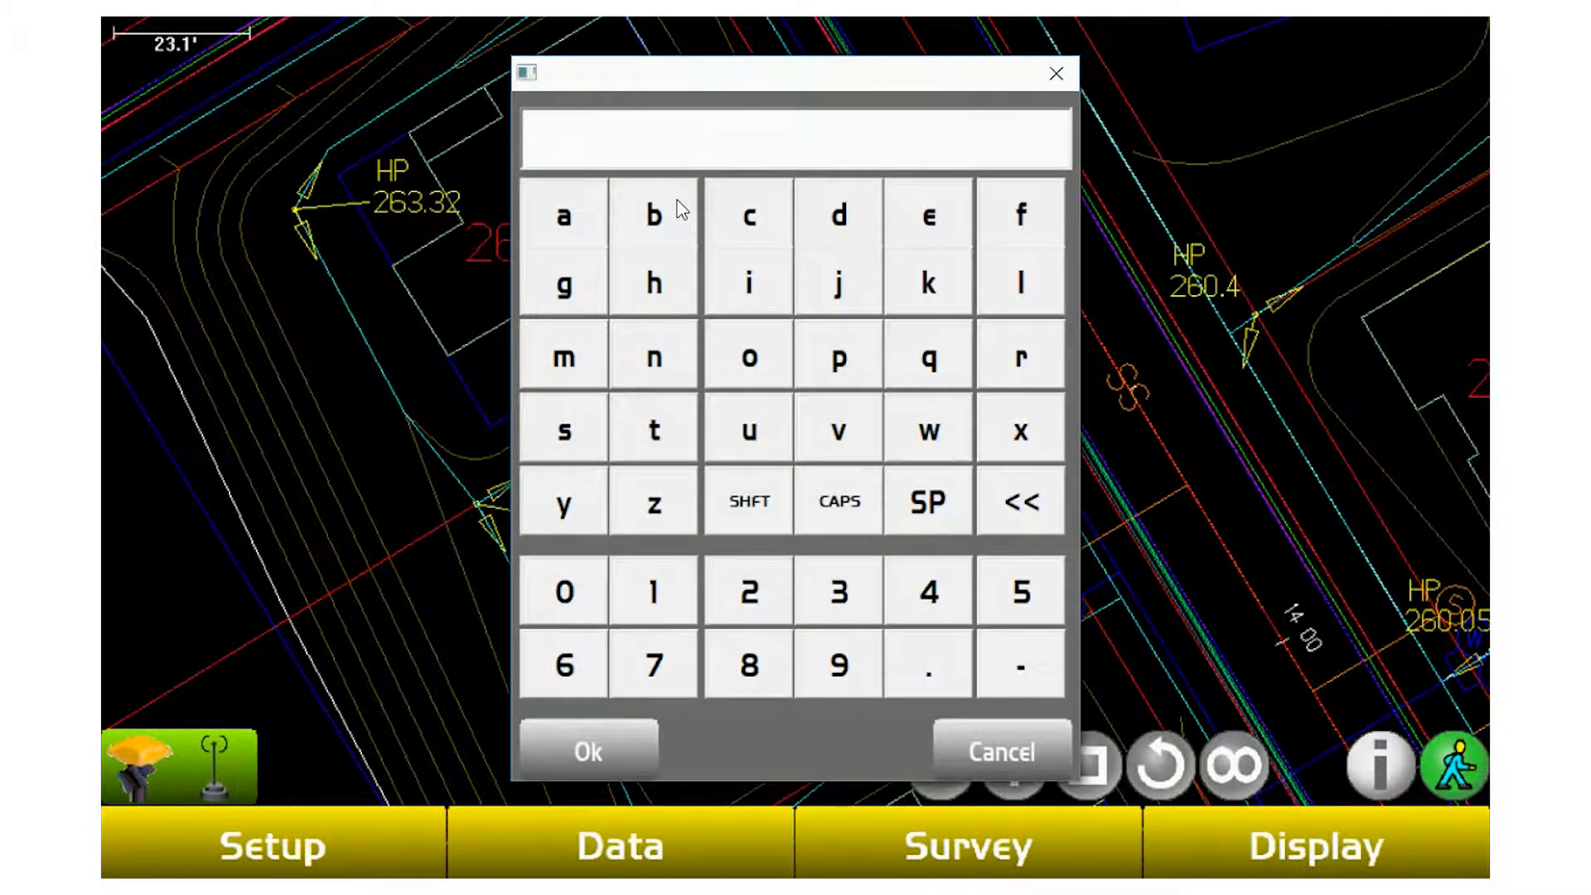
type("BTS Test")
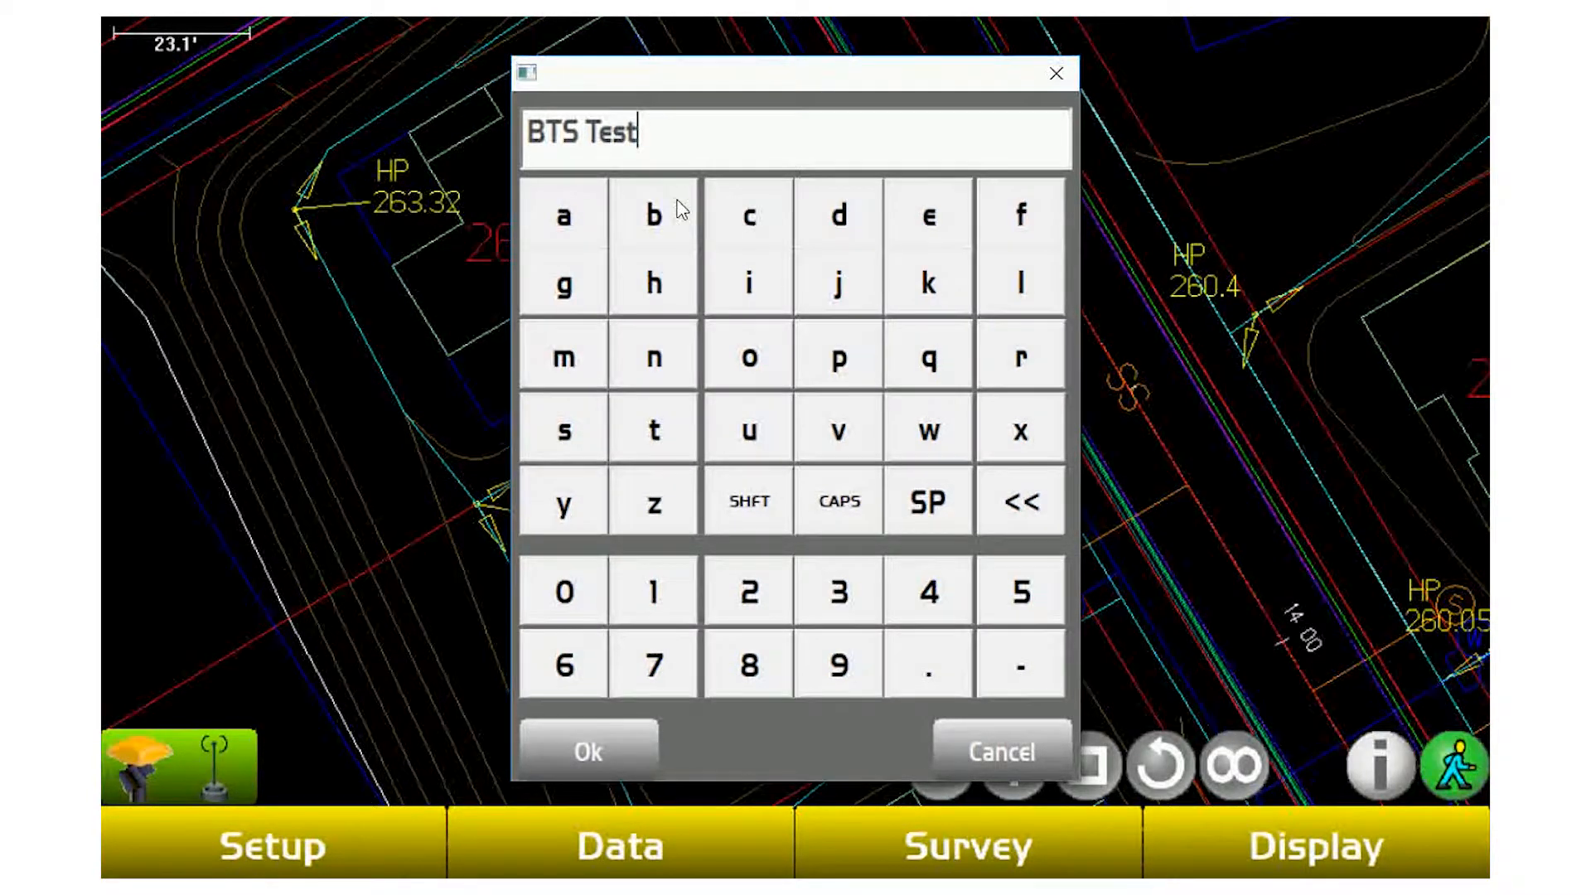
left_click(587, 751)
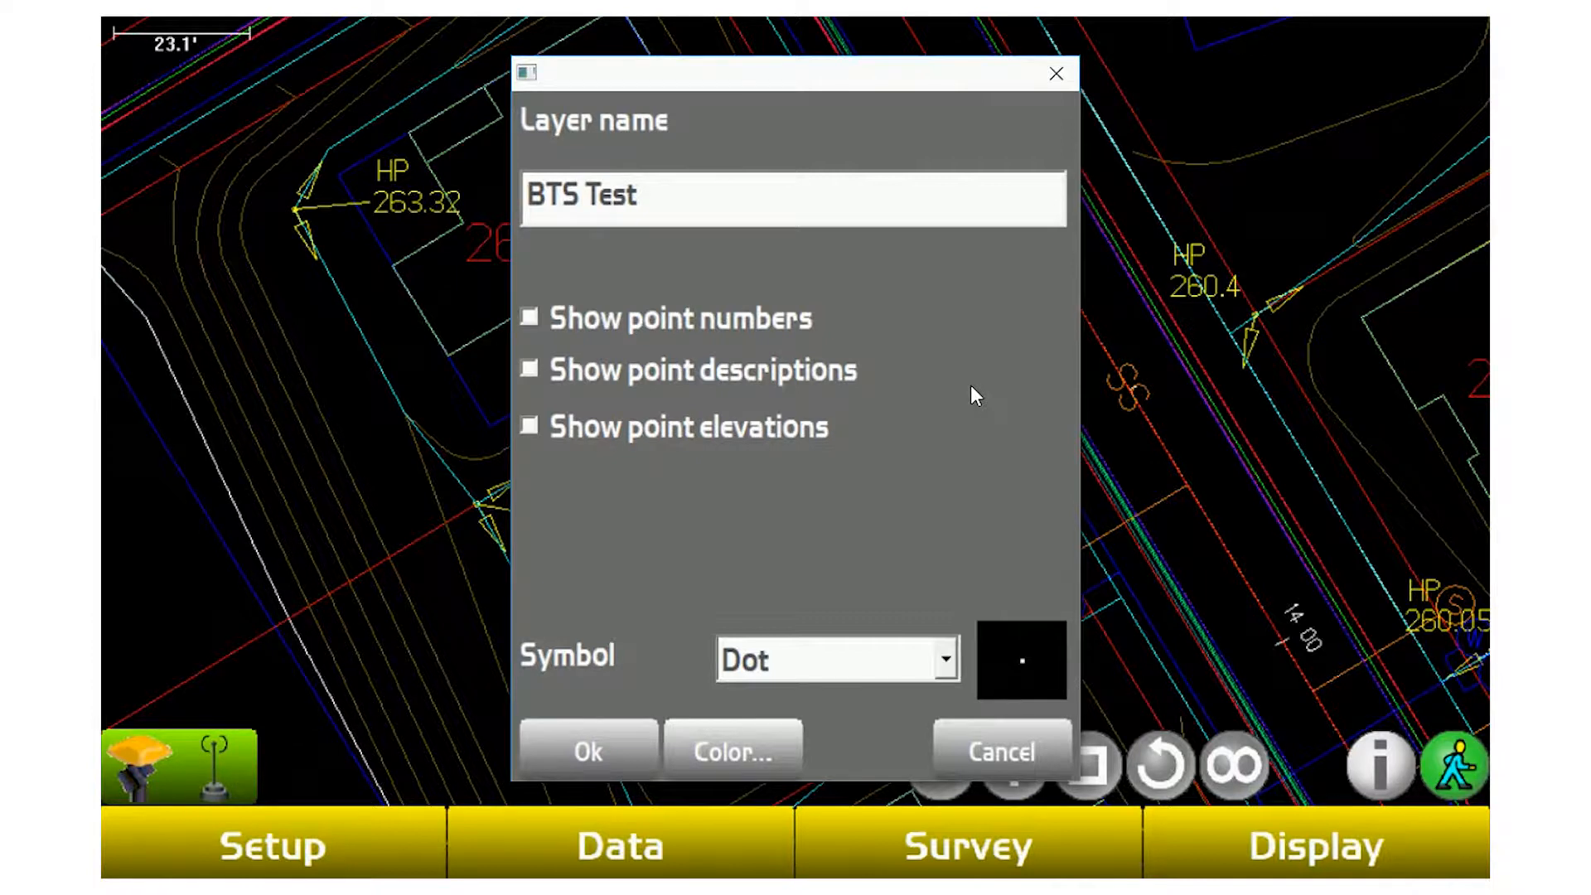
mouse_move(954, 400)
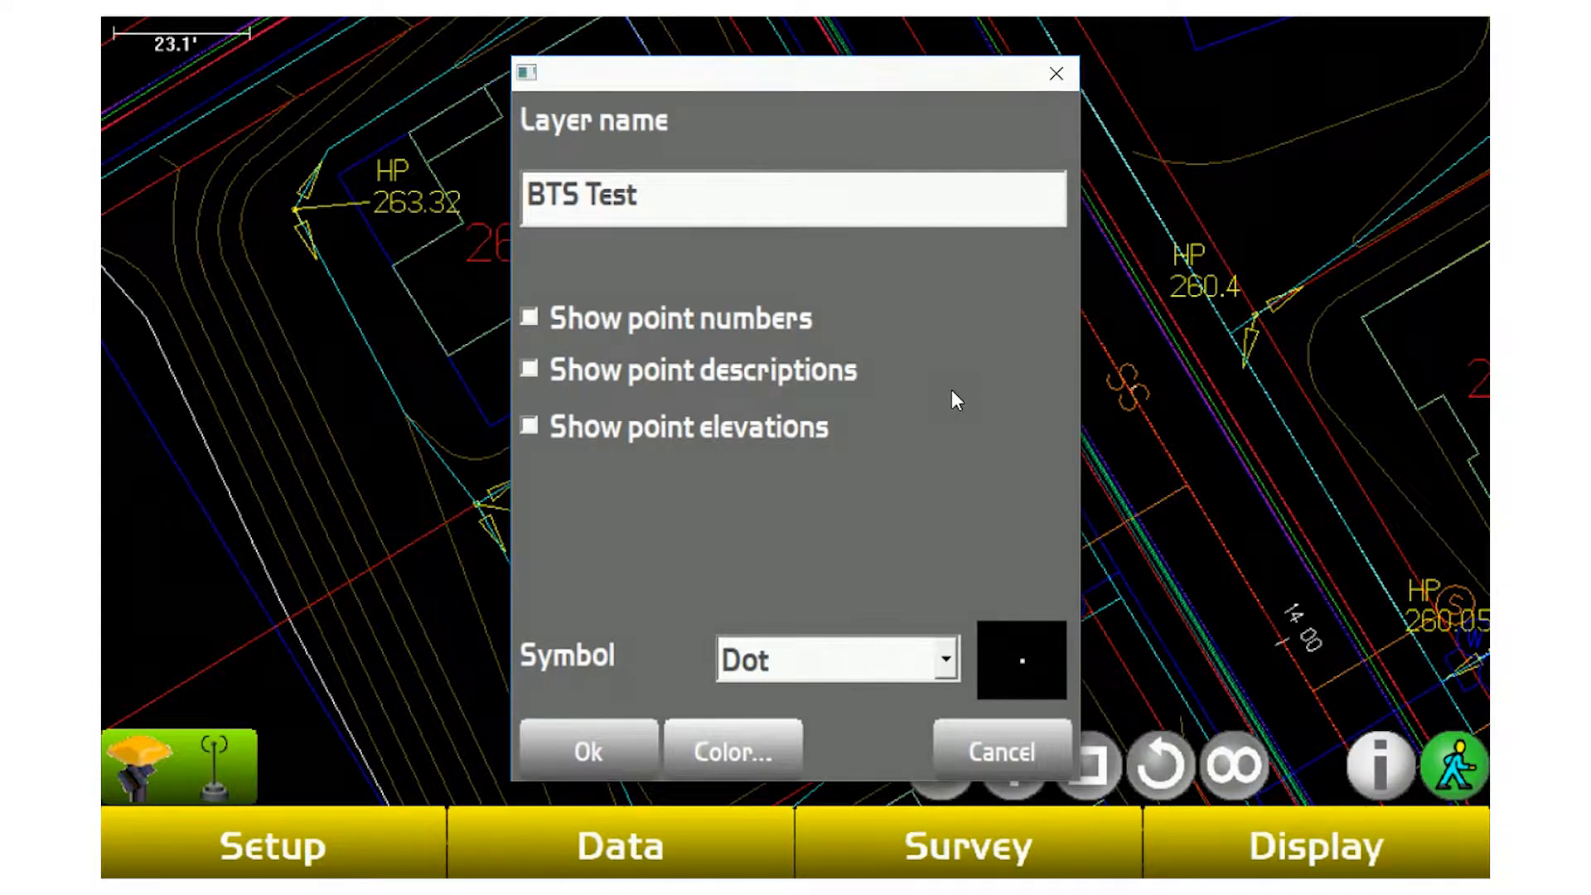
mouse_move(931, 464)
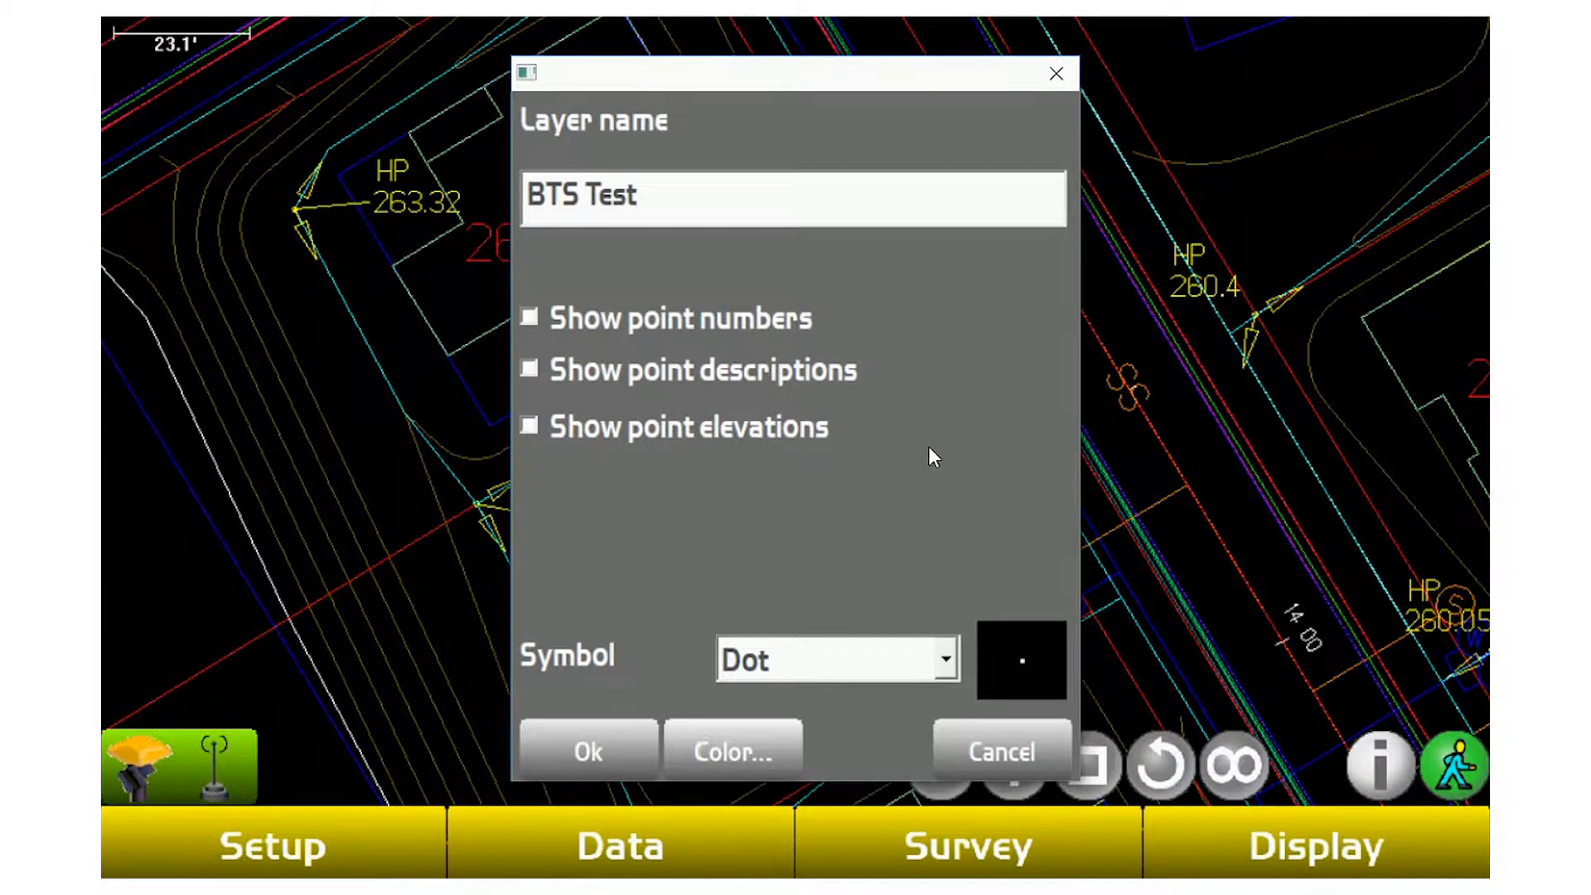
mouse_move(921, 383)
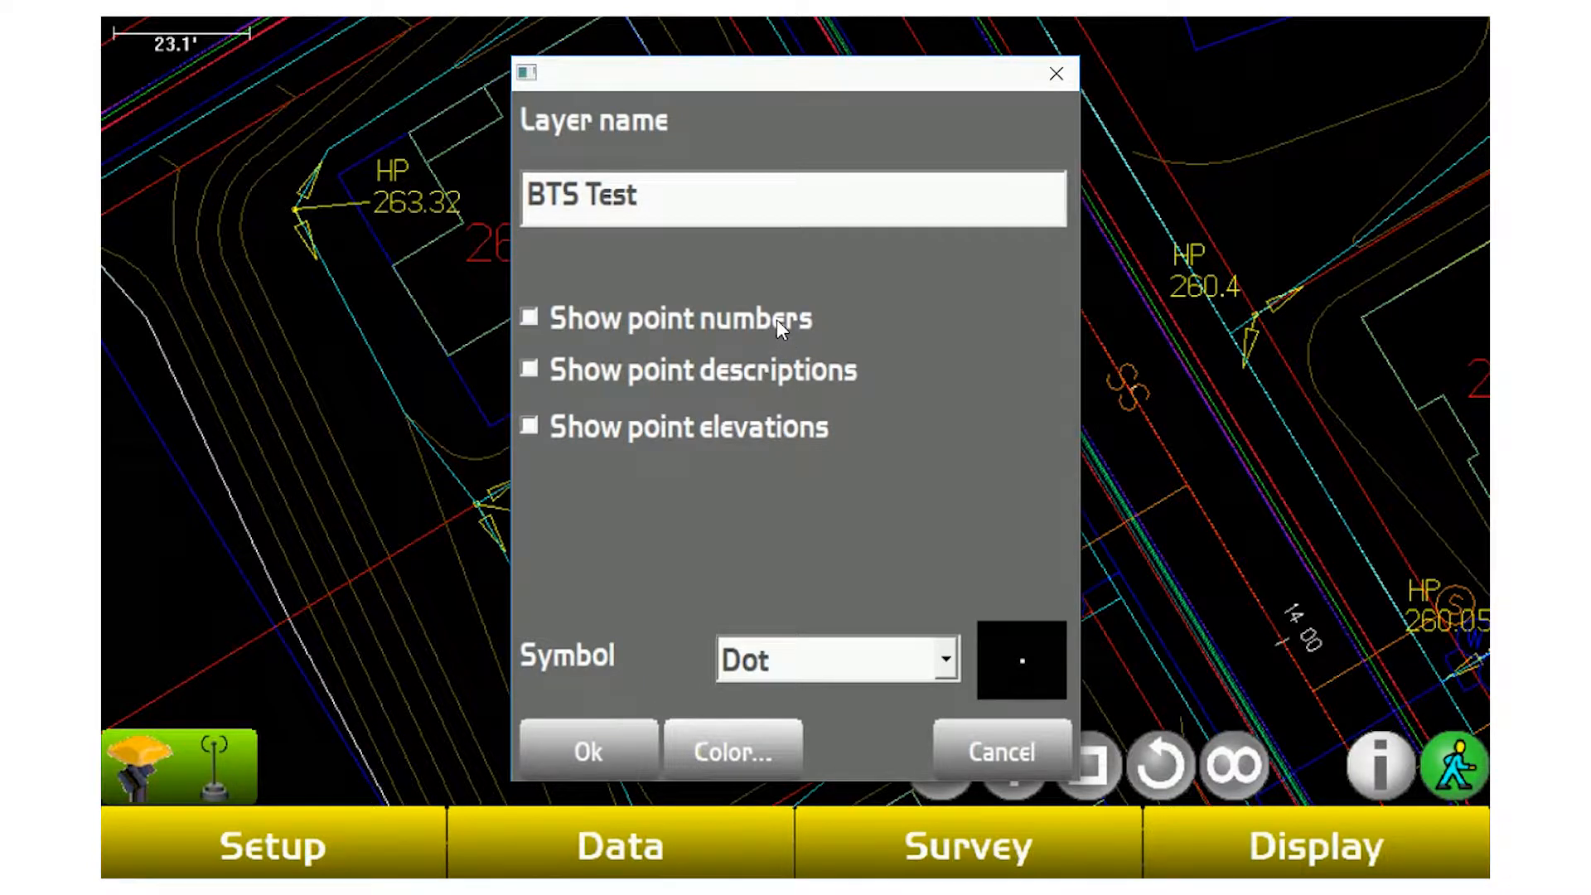
Enable point numbers, descriptions and elevations with X symbol on BTS Test, and confirm.
left_click(529, 369)
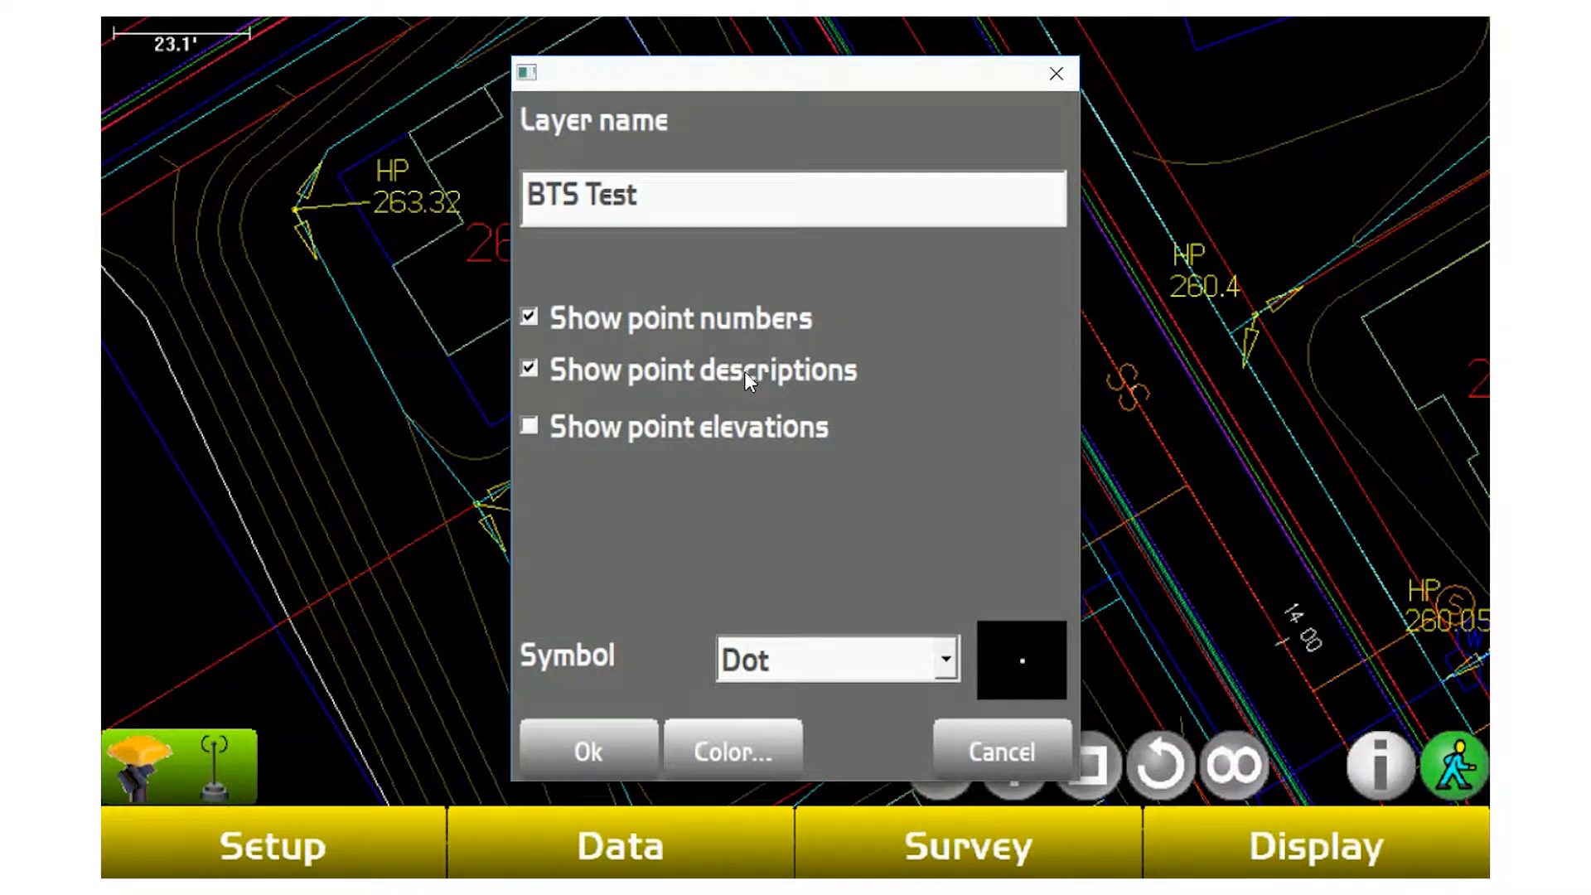
left_click(529, 426)
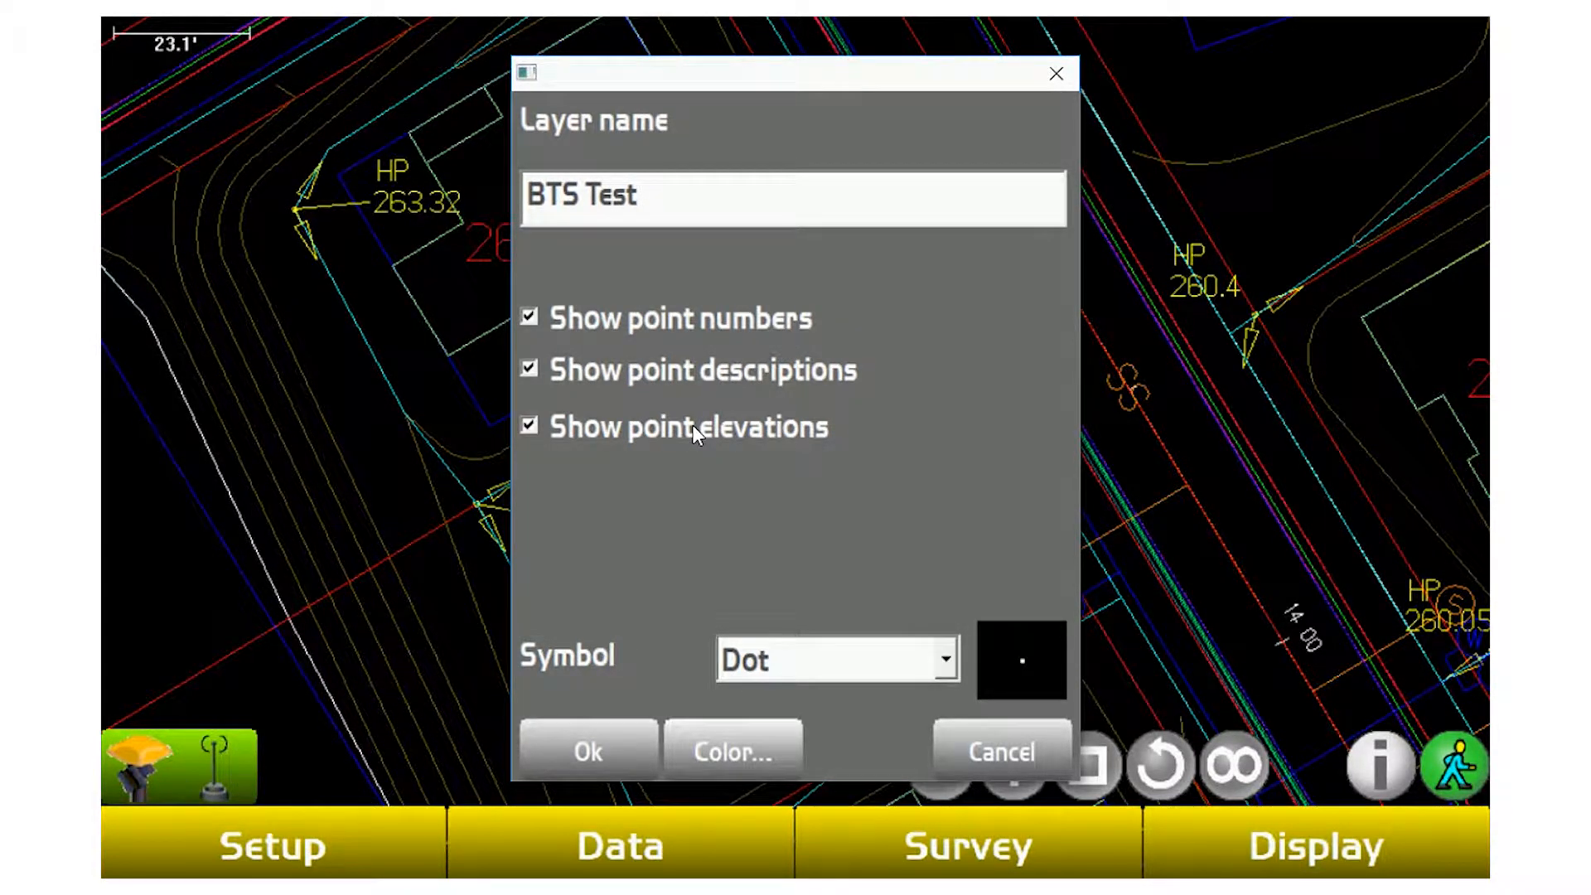
left_click(835, 660)
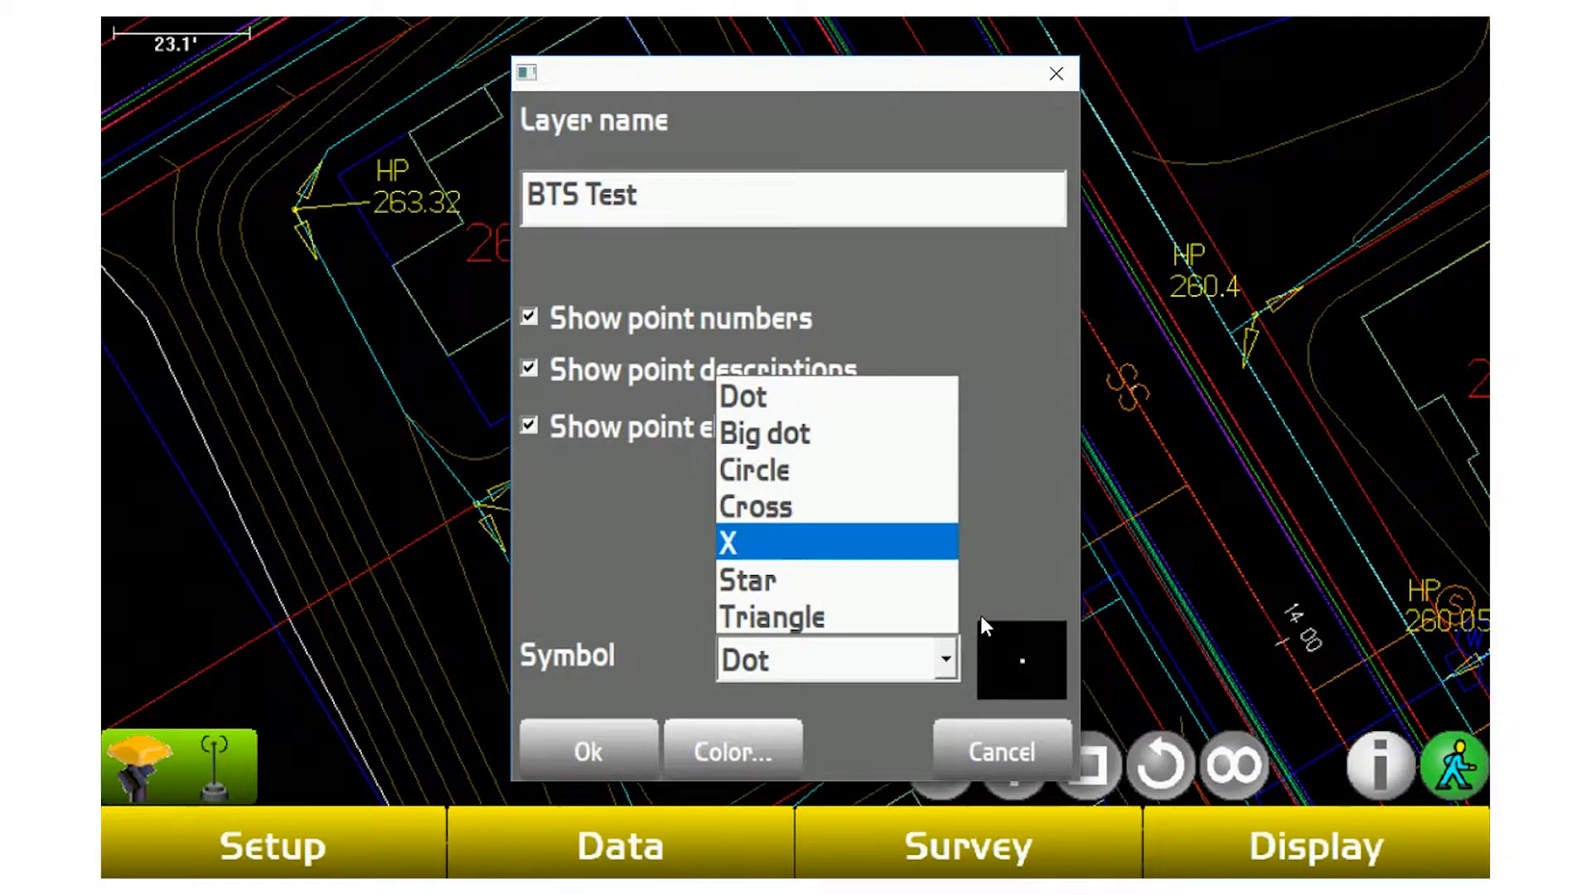
mouse_move(818, 554)
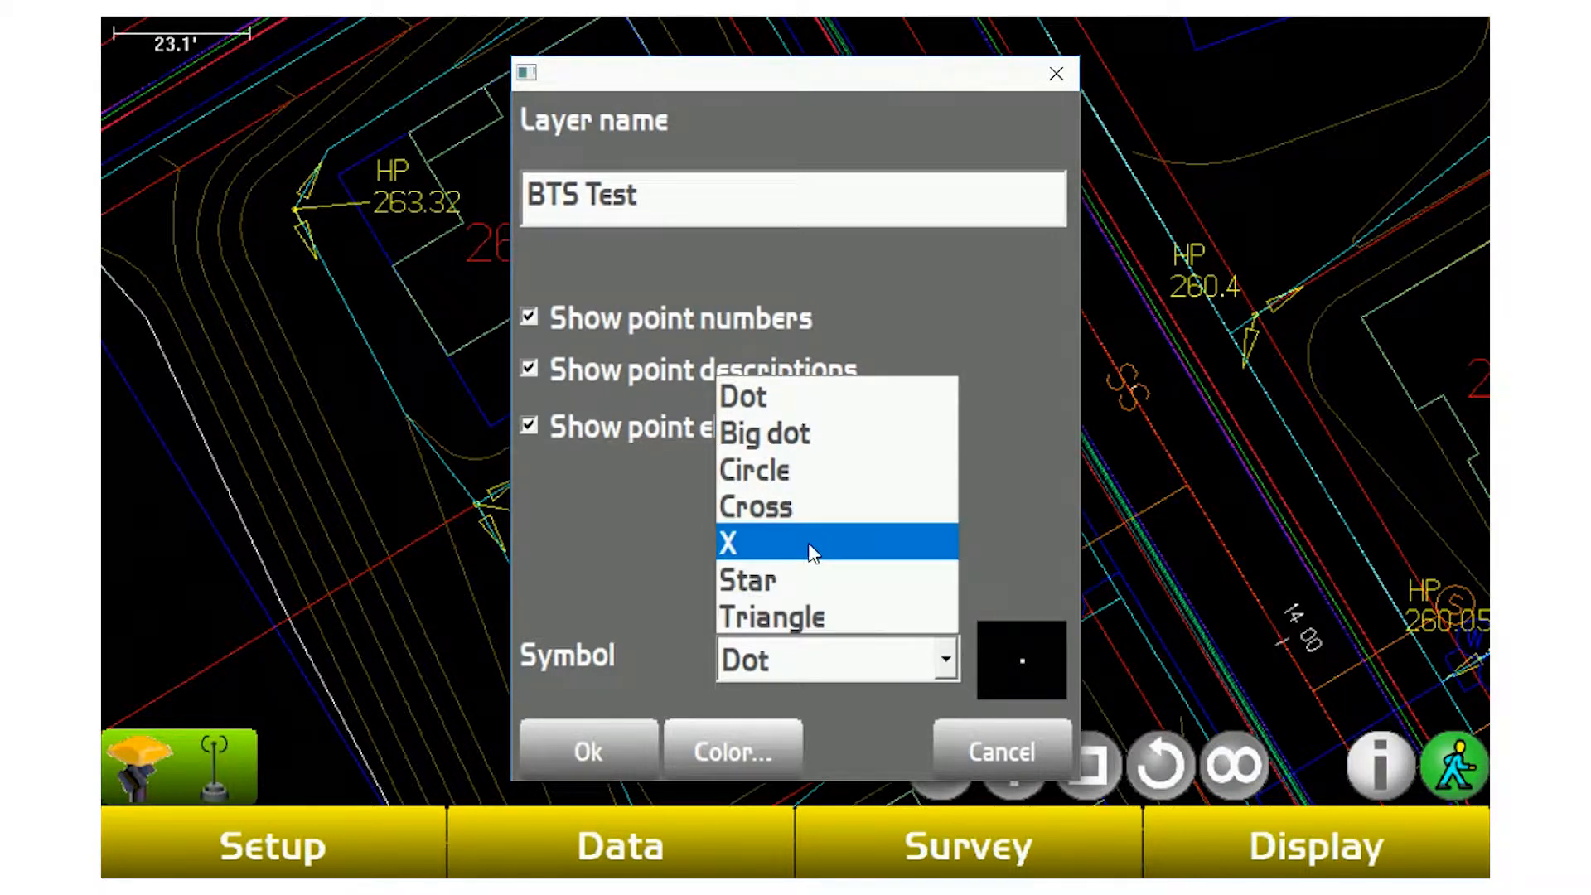
left_click(731, 540)
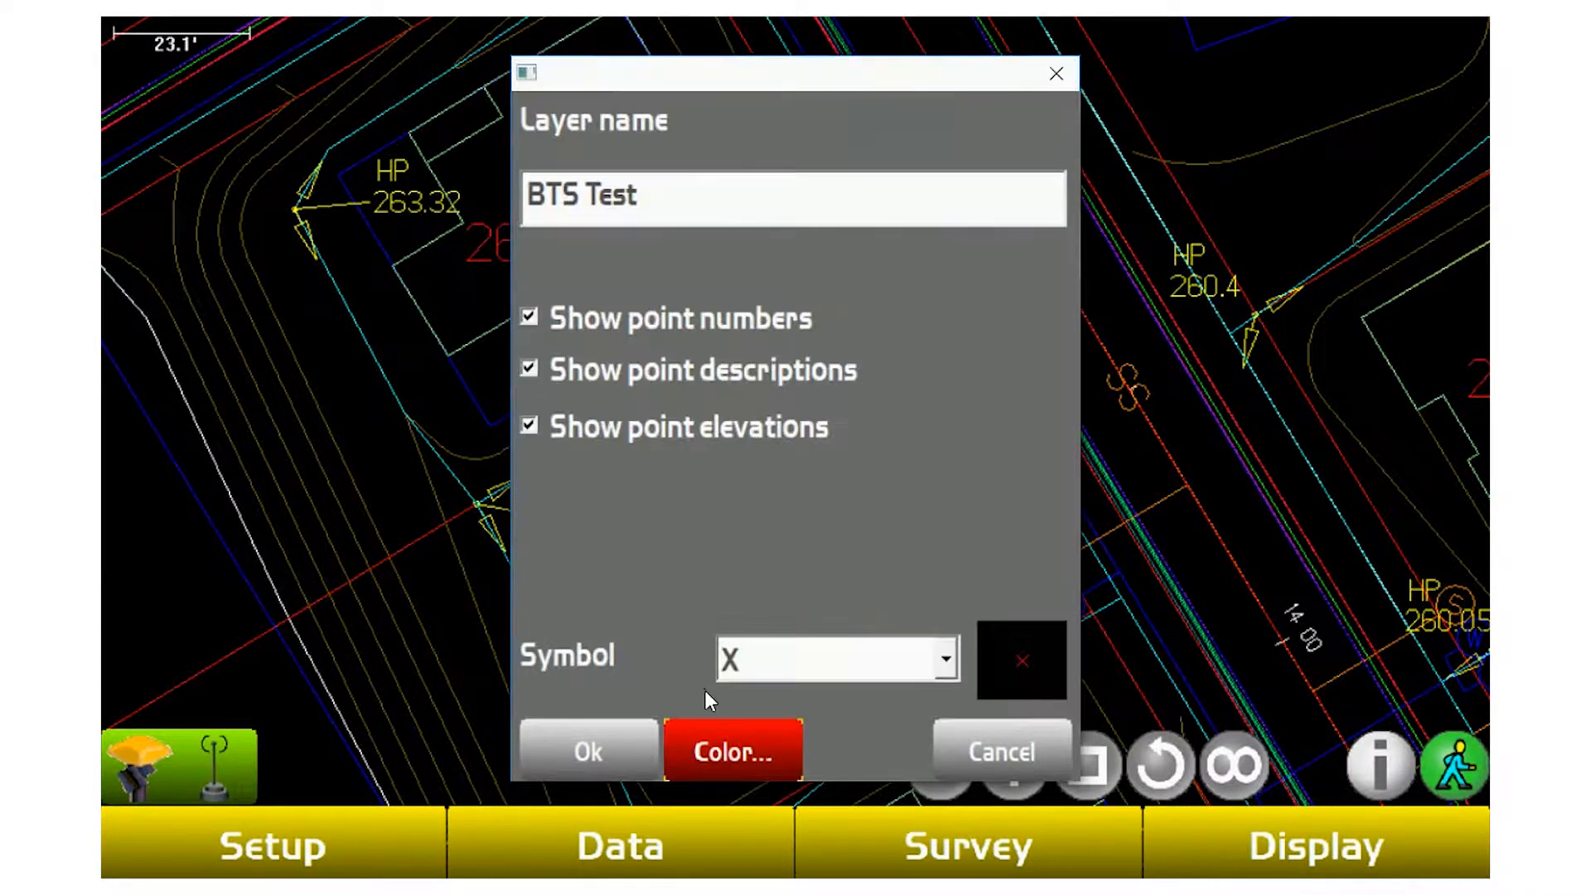
left_click(587, 752)
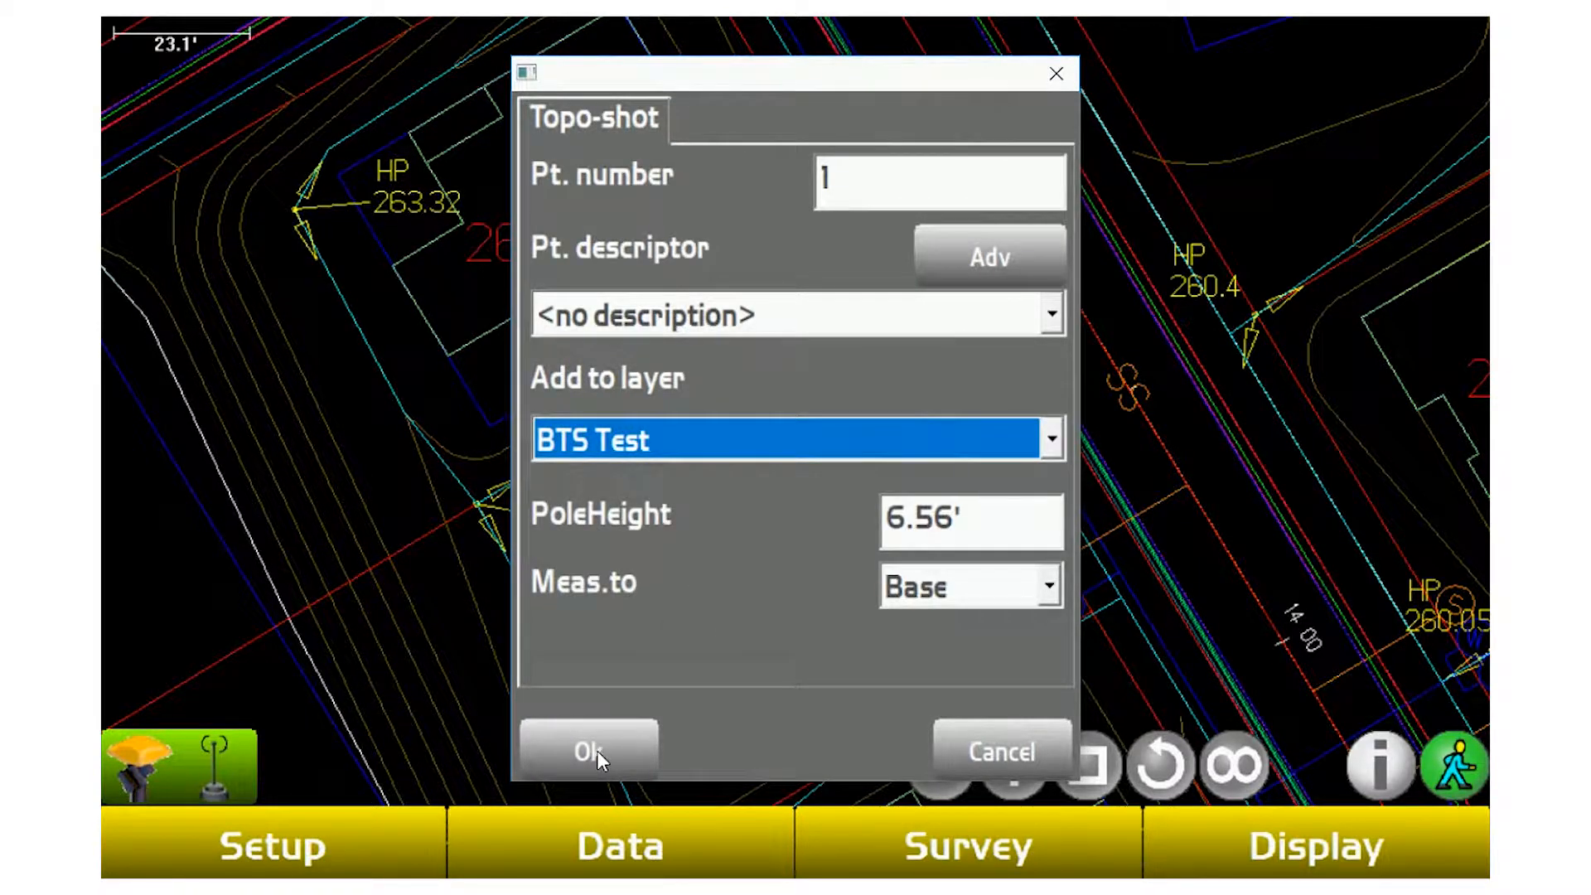
Store point 1 at 262.950' on BTS Test and zoom in on its map mark.
left_click(588, 751)
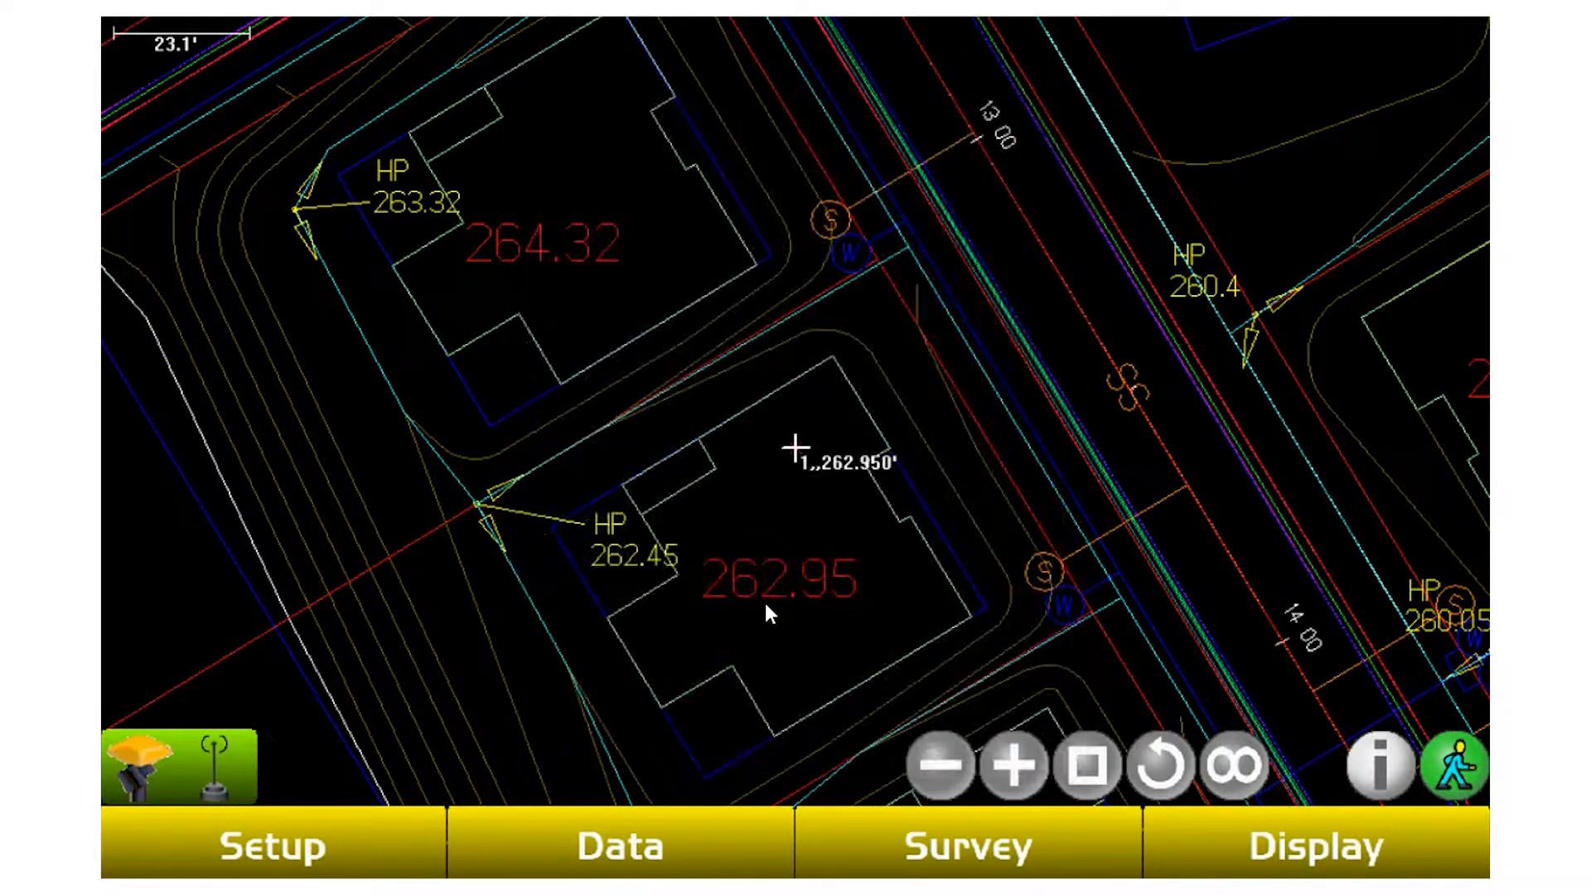
left_click(1011, 766)
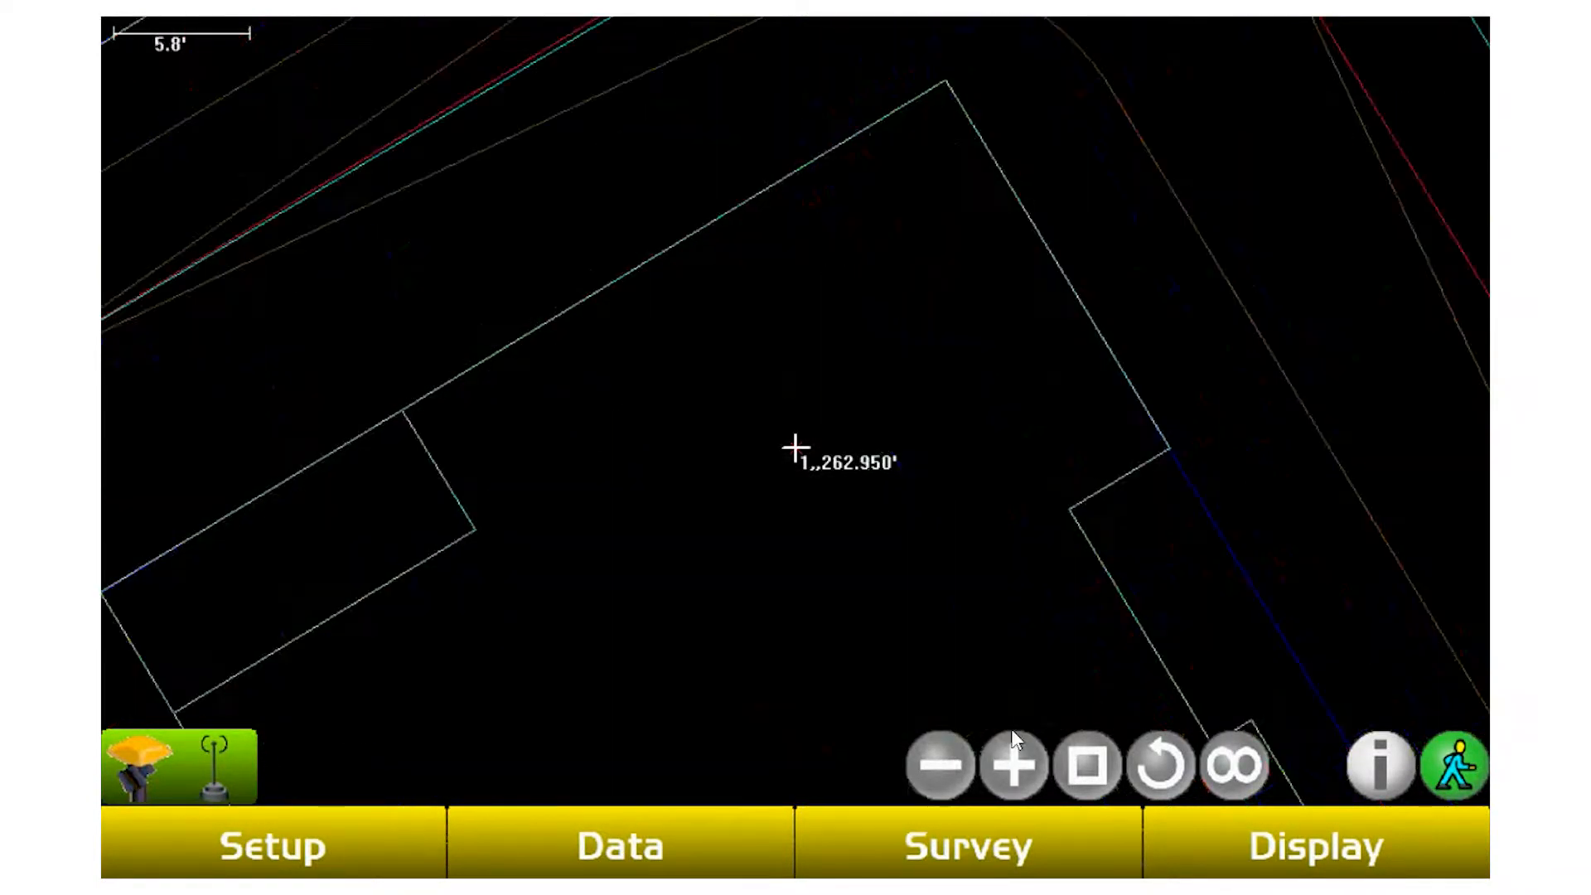
left_click(798, 449)
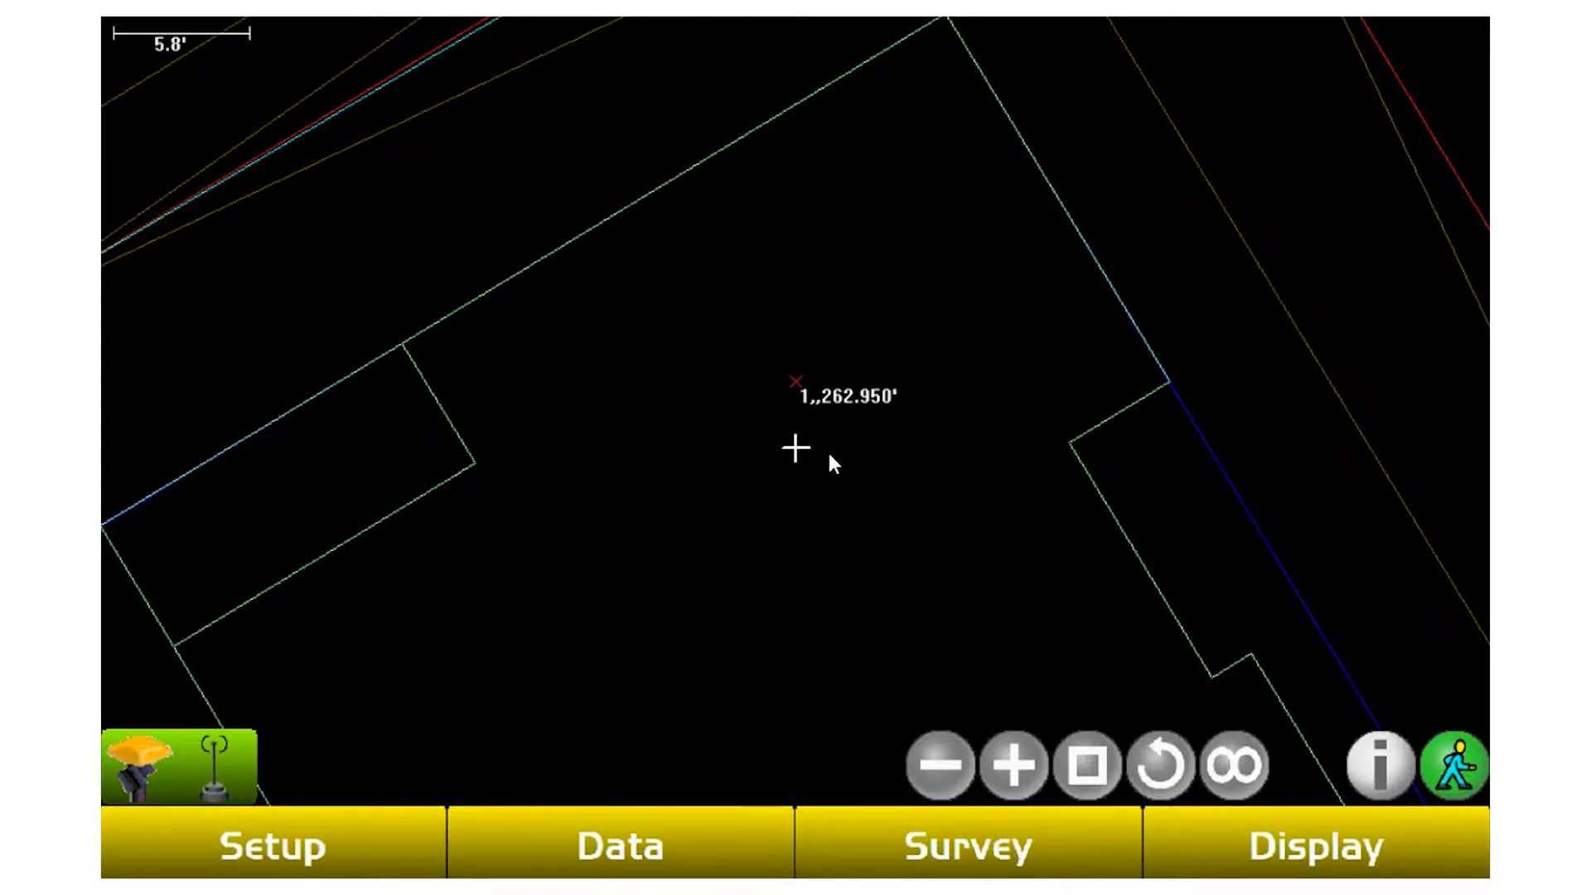
left_click(619, 846)
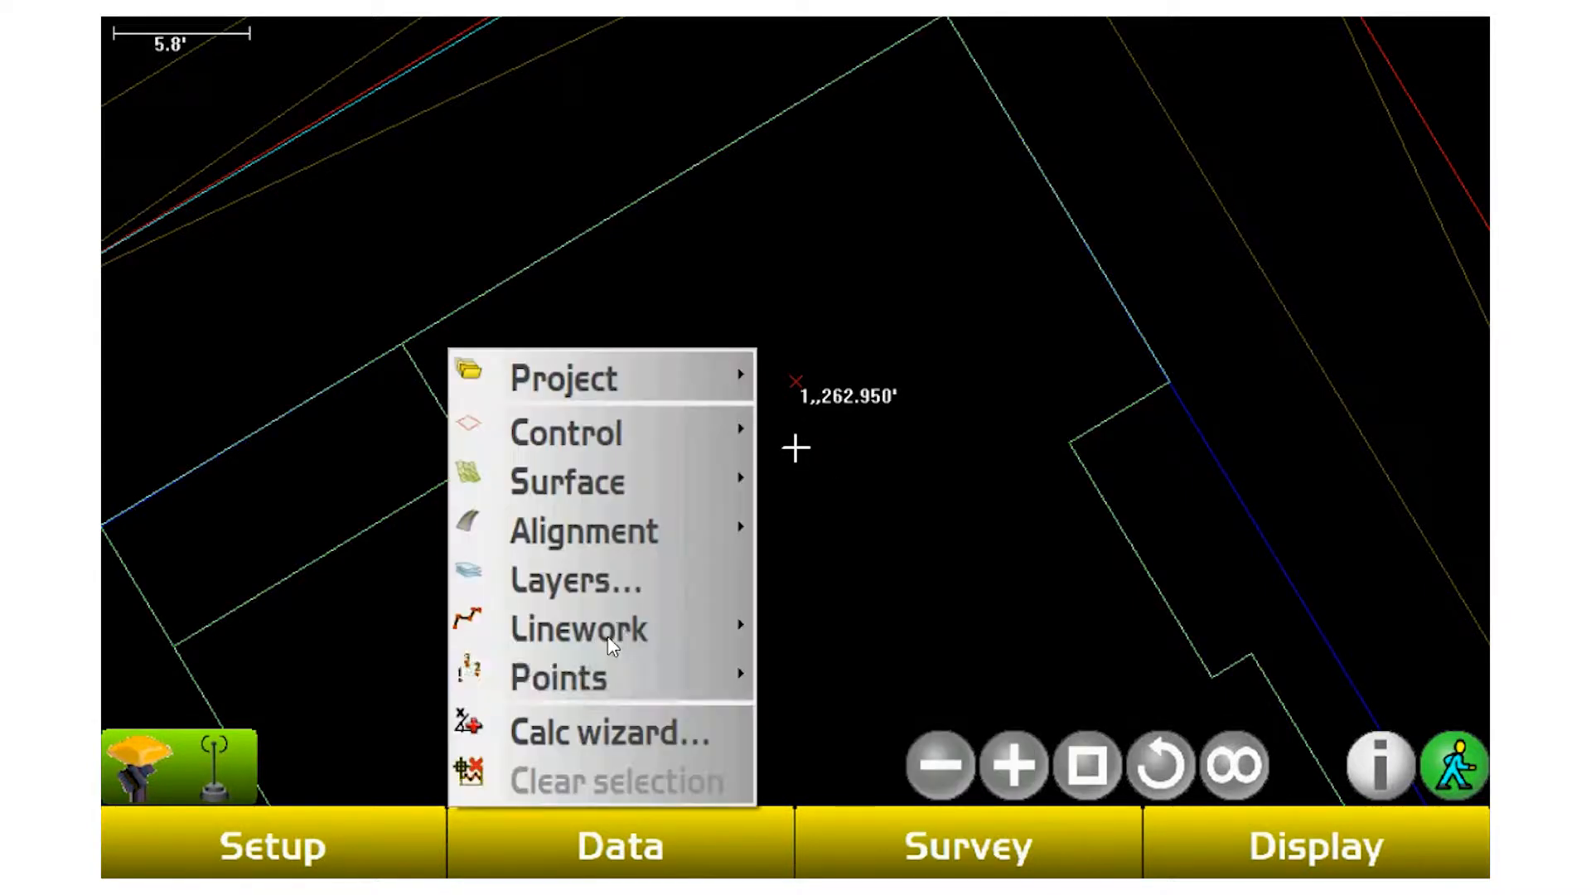
left_click(575, 580)
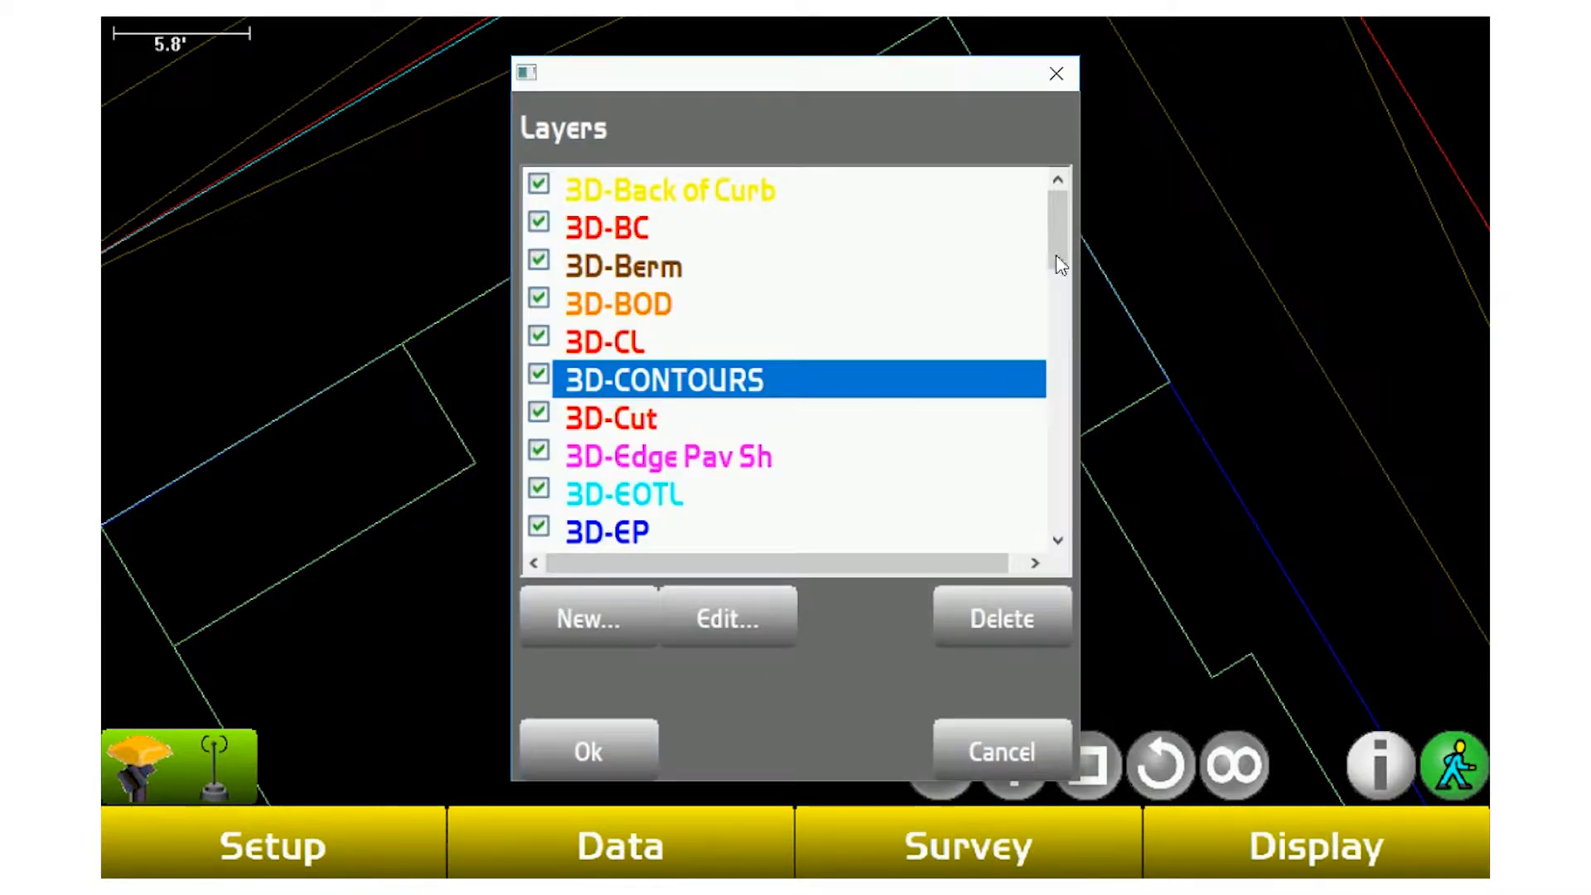
scroll("down", 3)
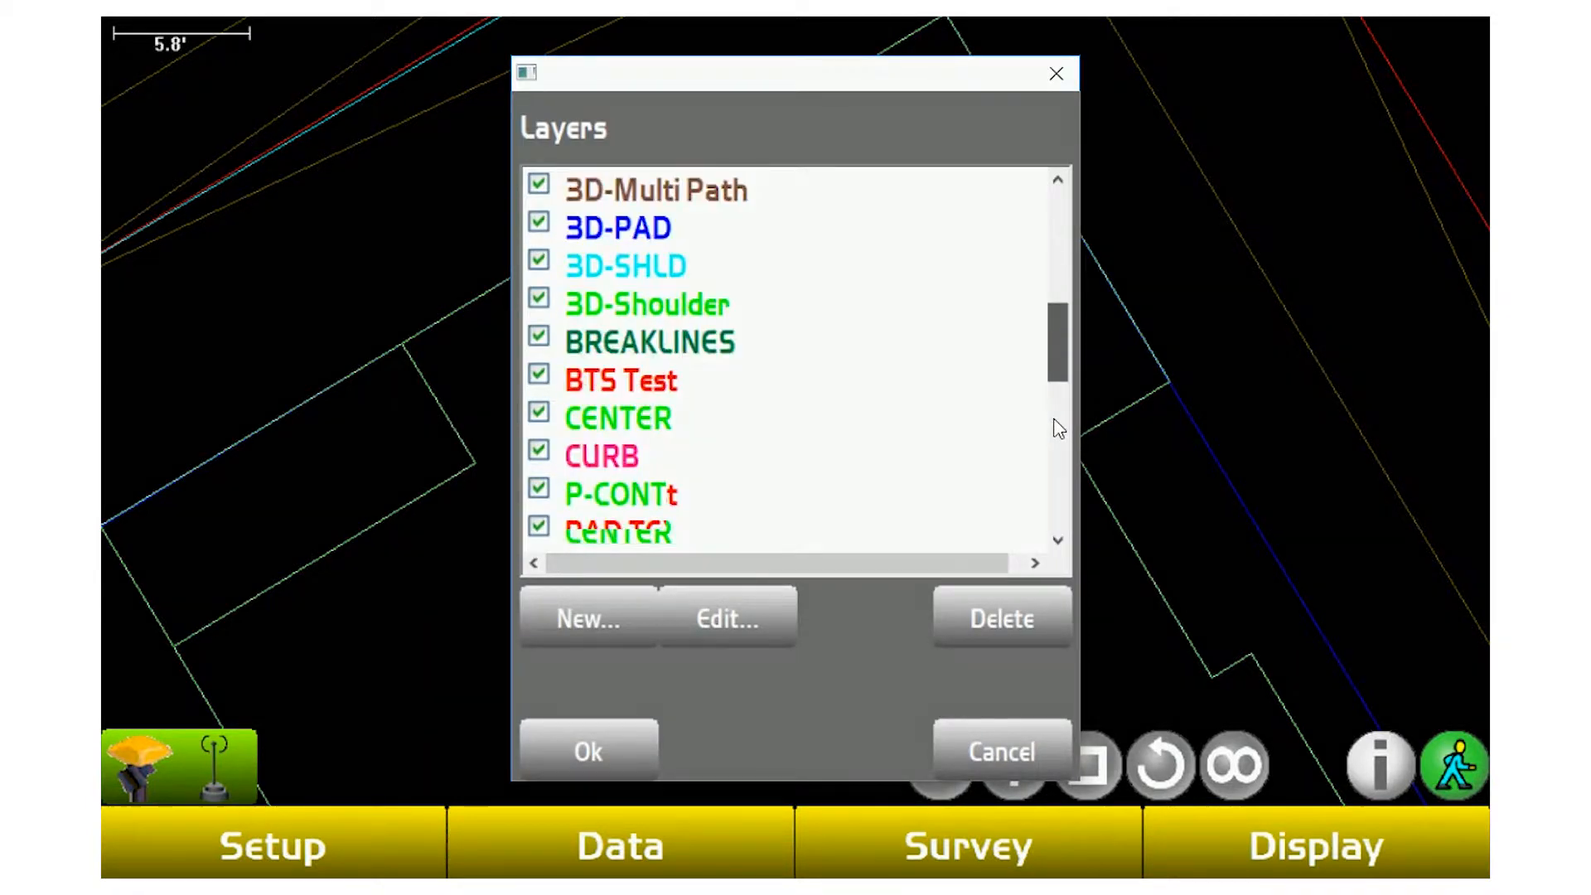
scroll("down", 3)
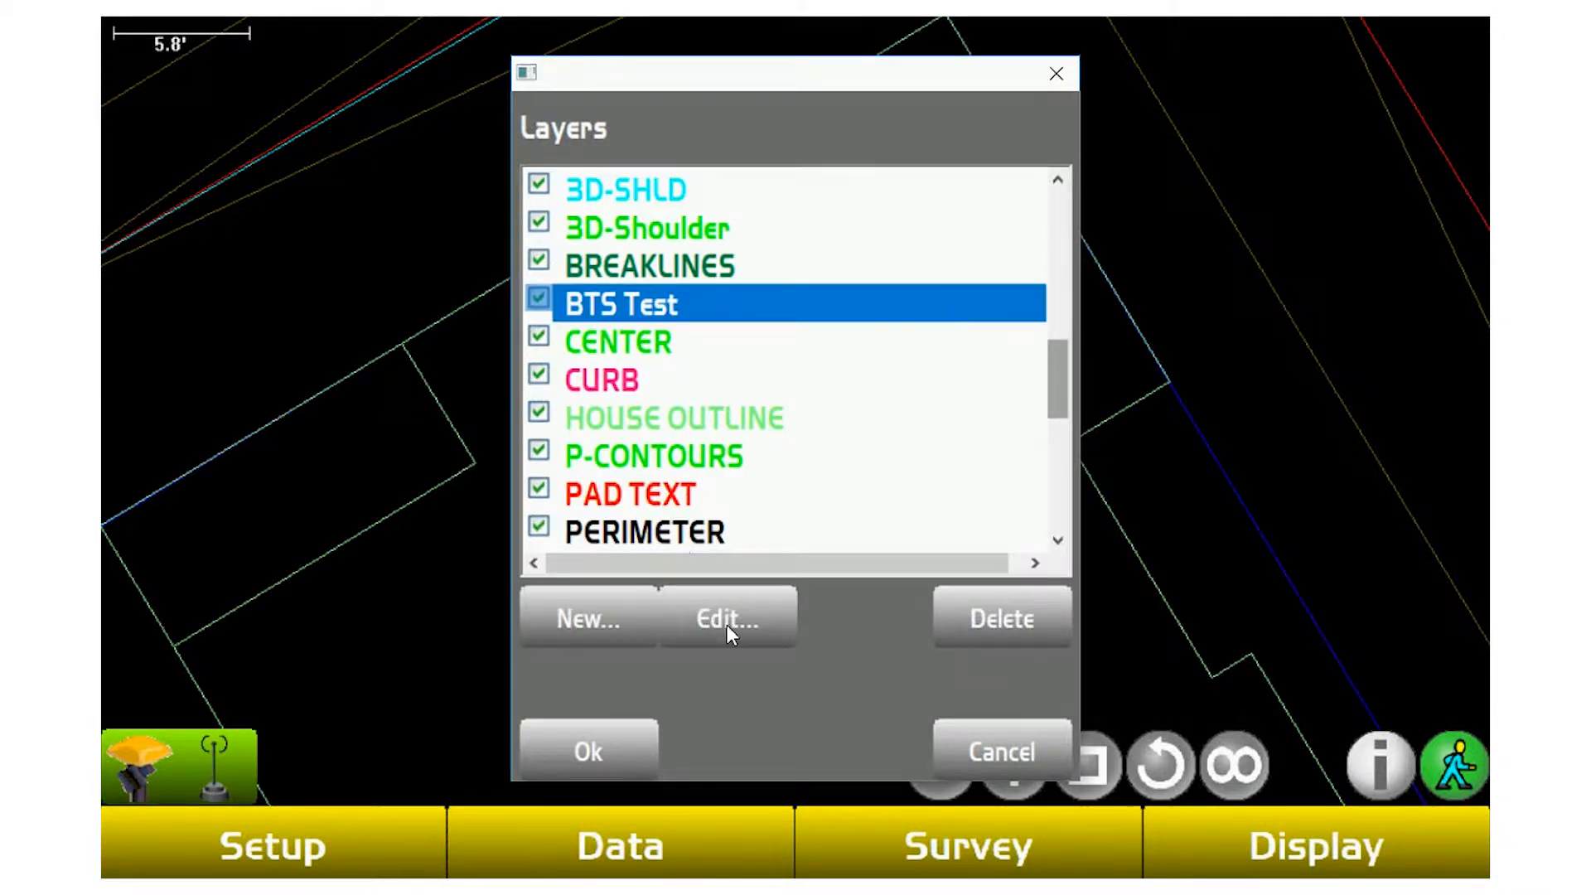
left_click(726, 619)
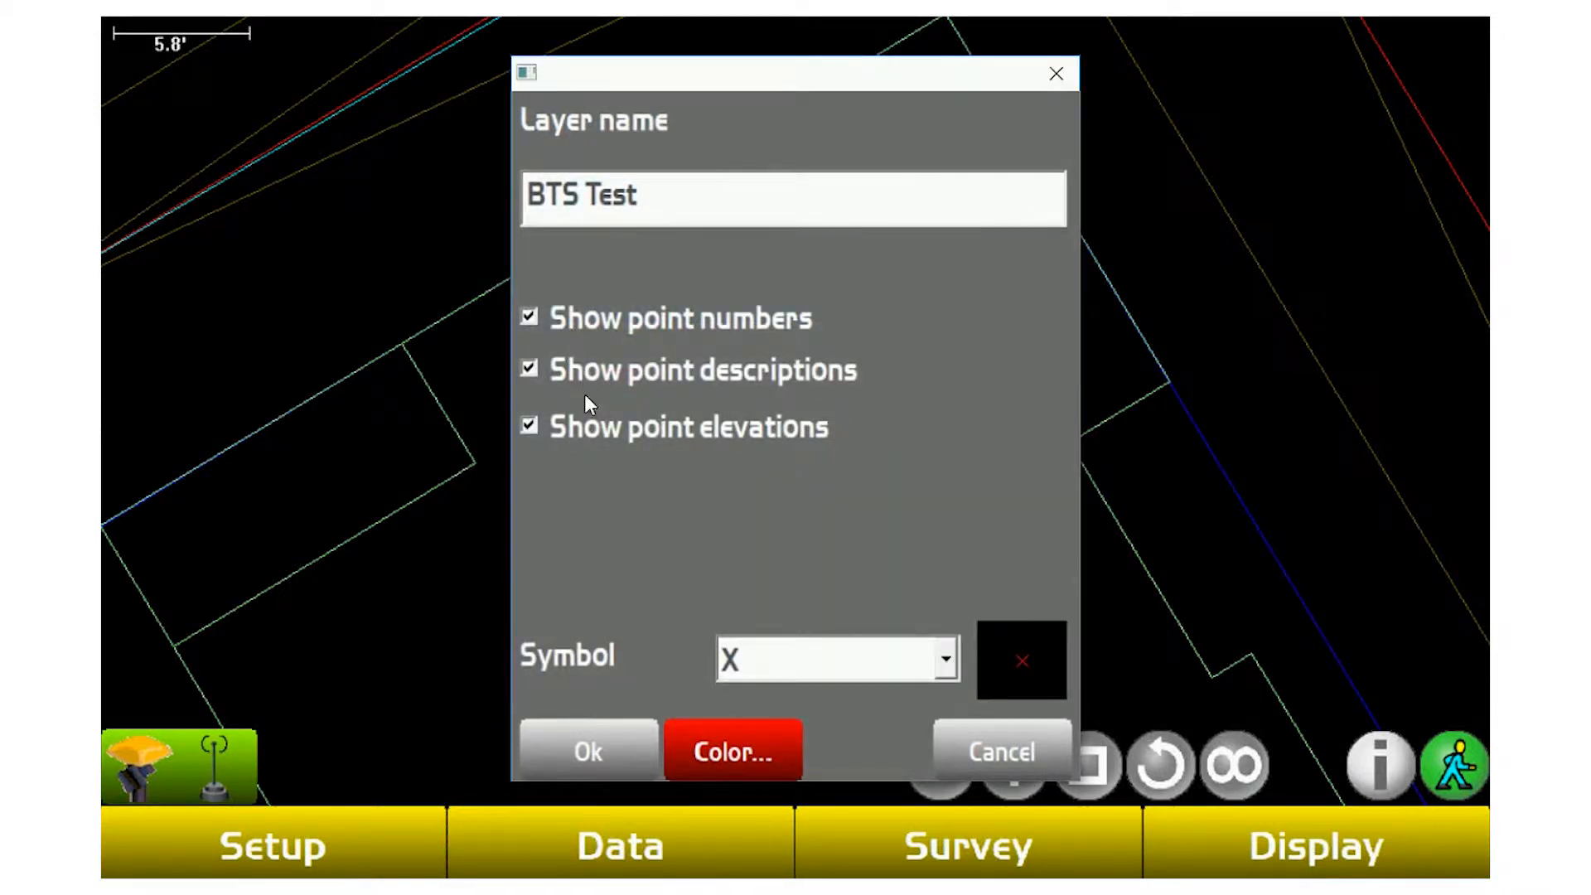
left_click(998, 751)
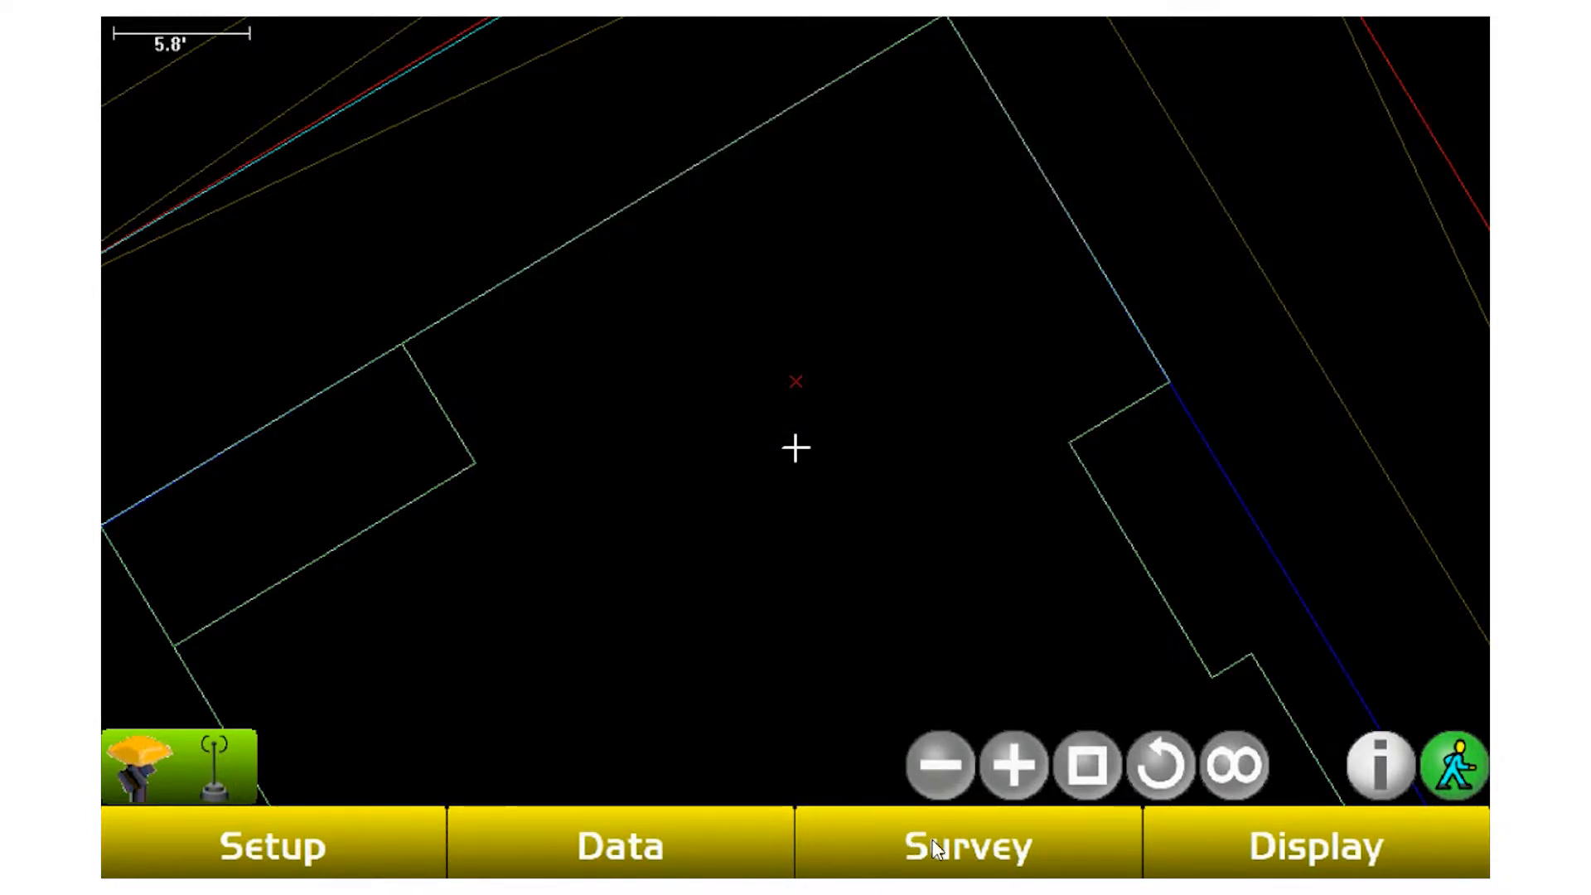
Start a topo shot with offset for point 2 from the Survey menu.
left_click(964, 845)
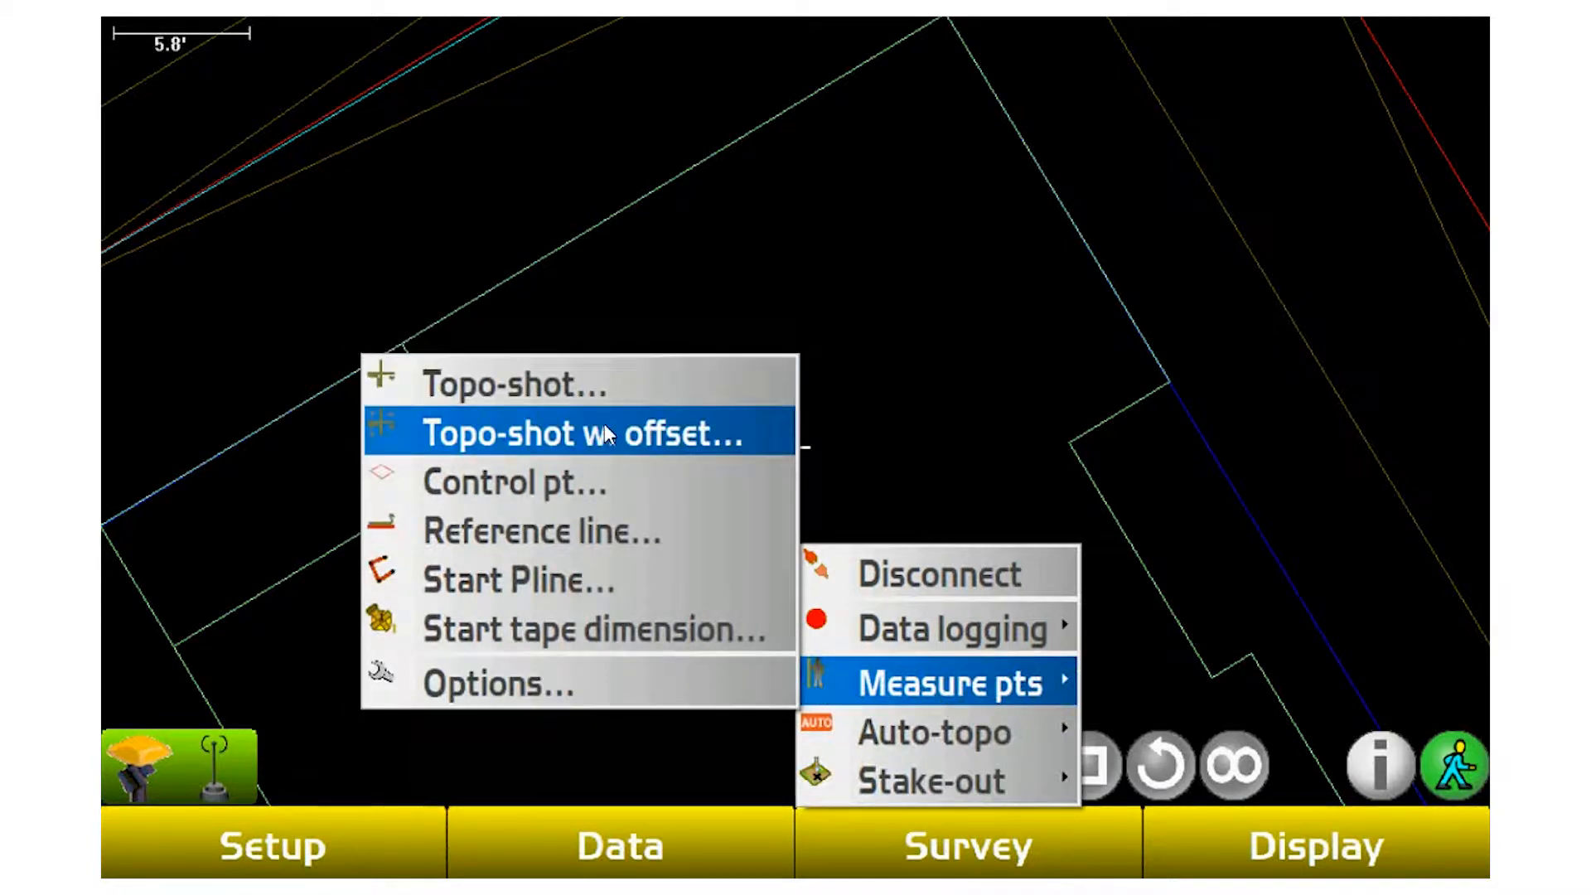
left_click(577, 433)
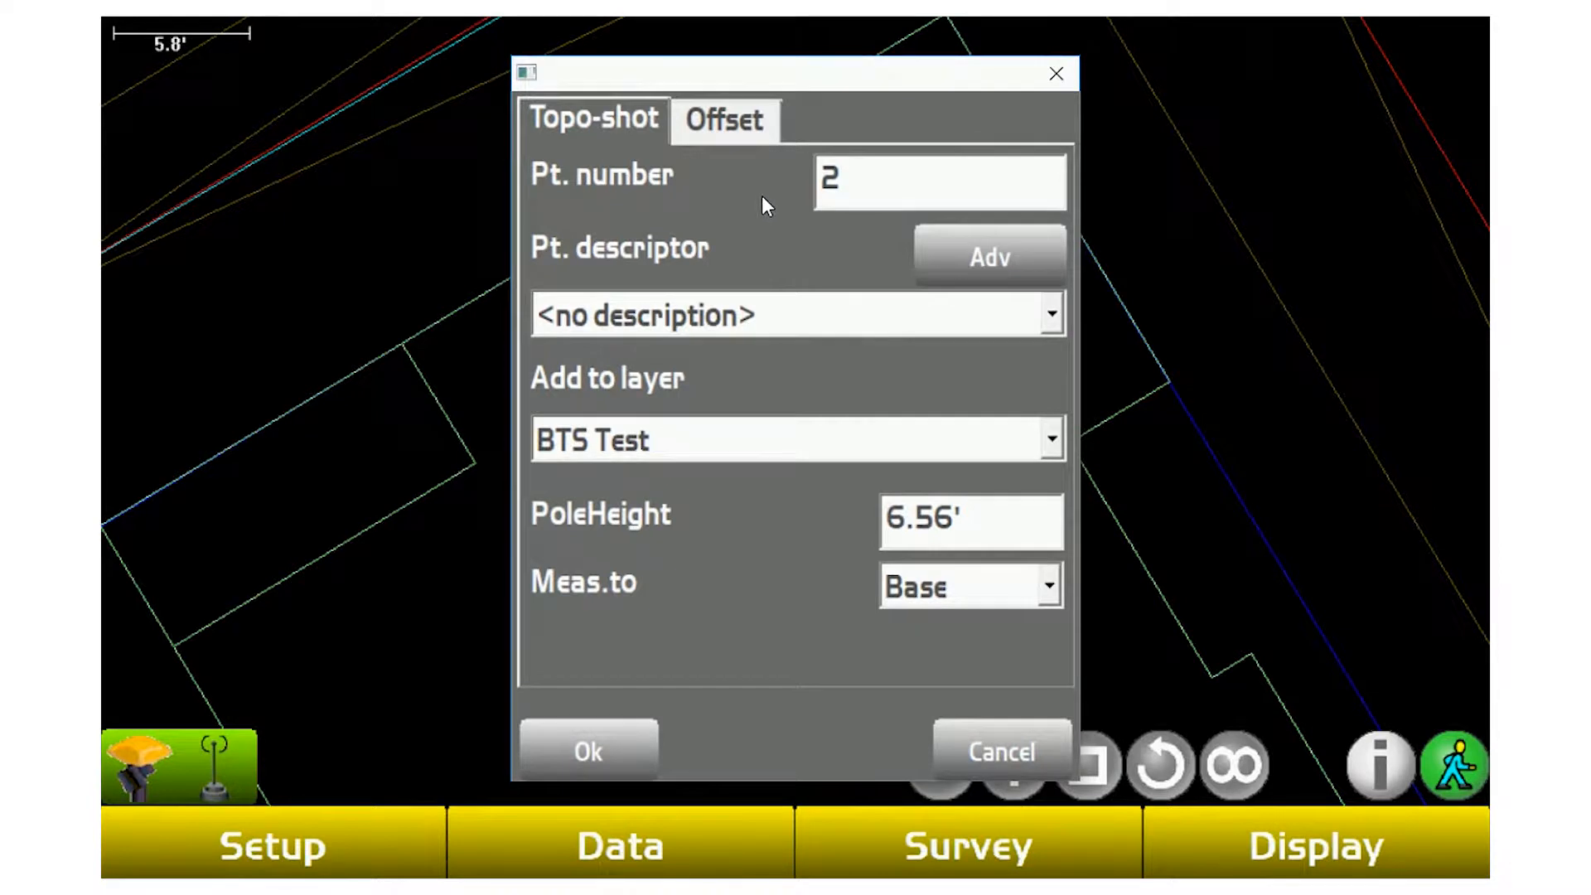
left_click(725, 120)
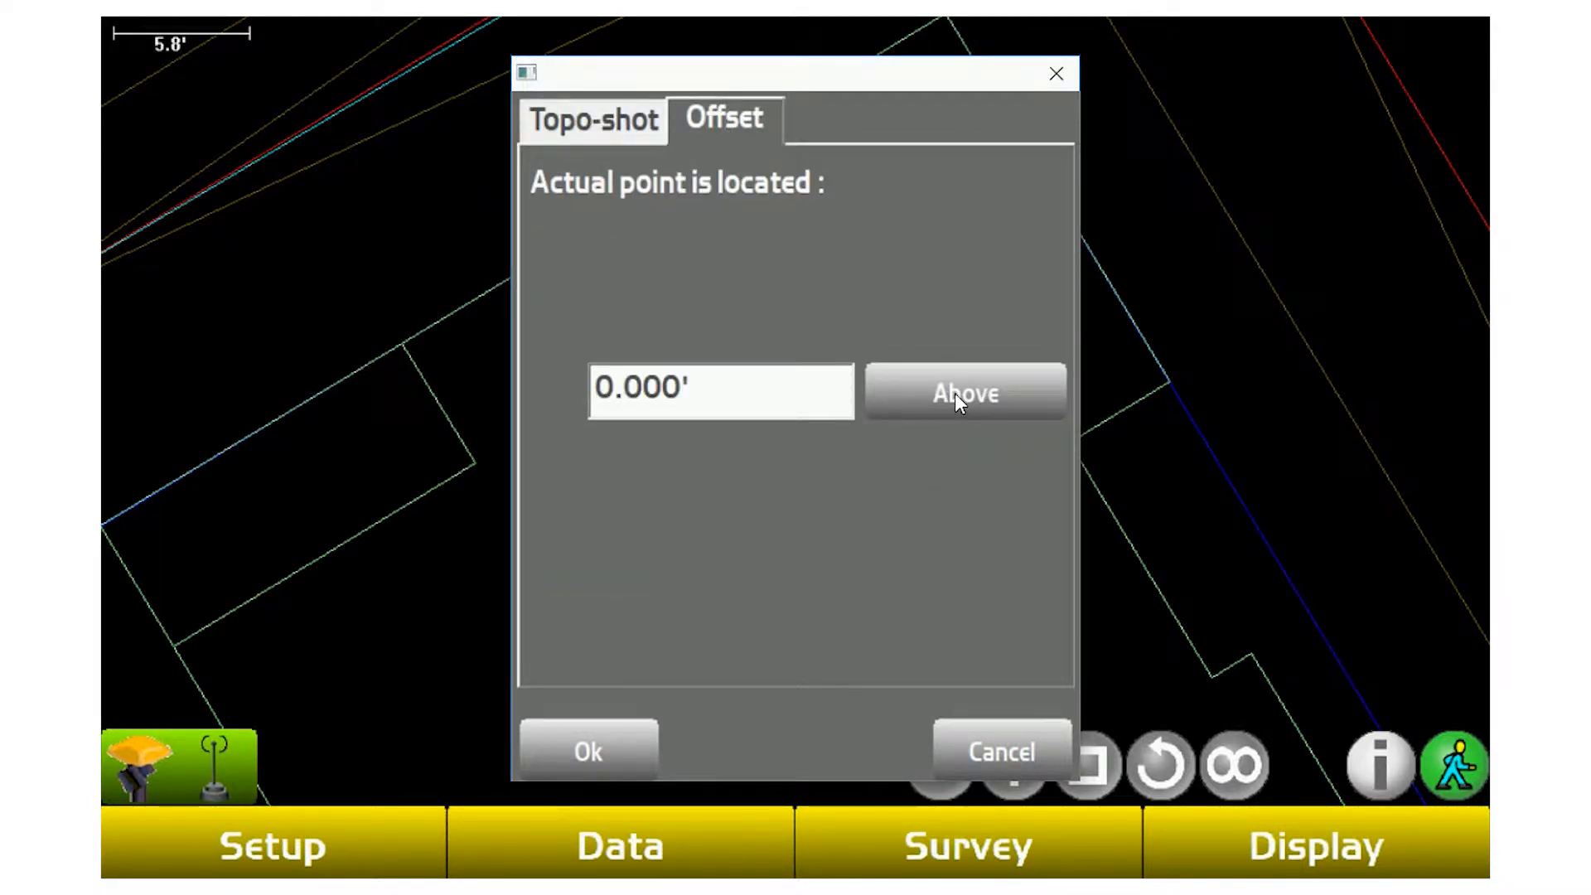
Set the offset to 8 feet Below and confirm to begin measuring.
left_click(965, 392)
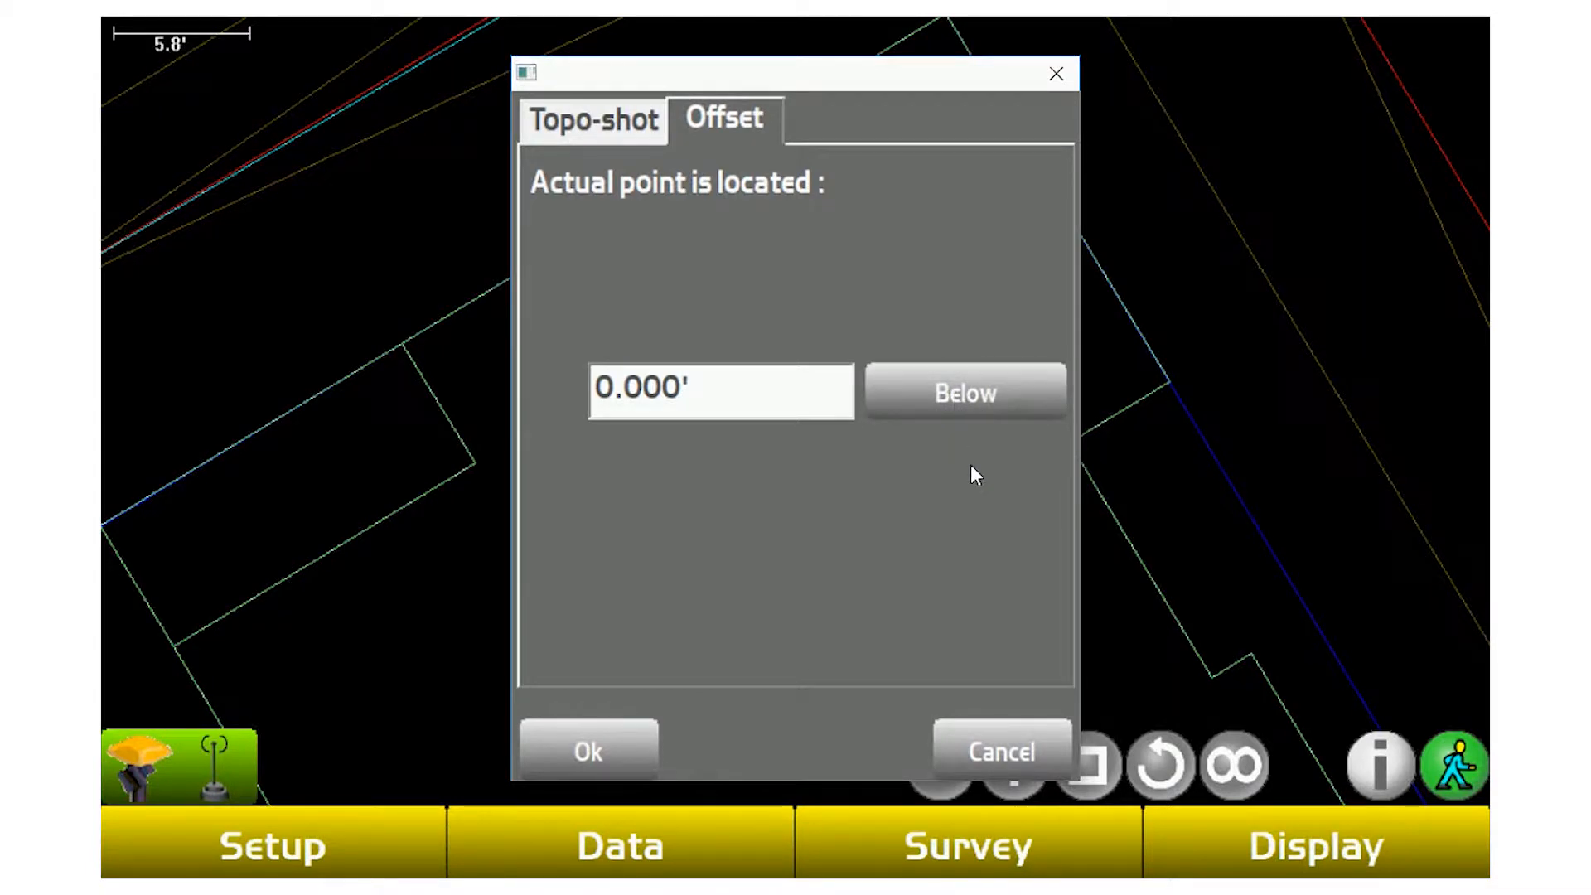
left_click(722, 391)
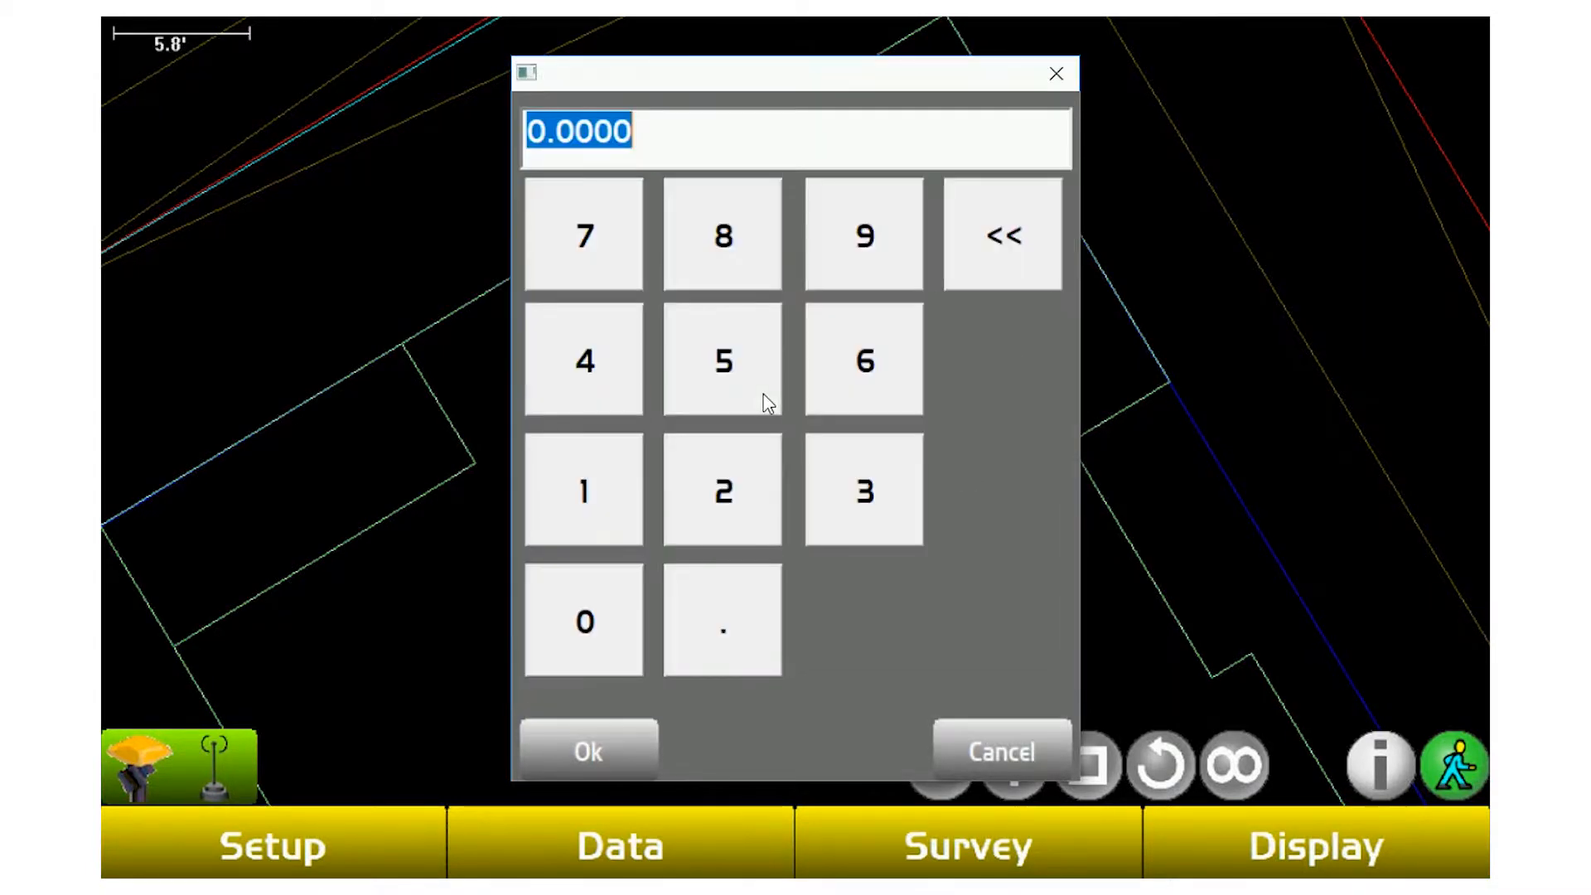
left_click(723, 235)
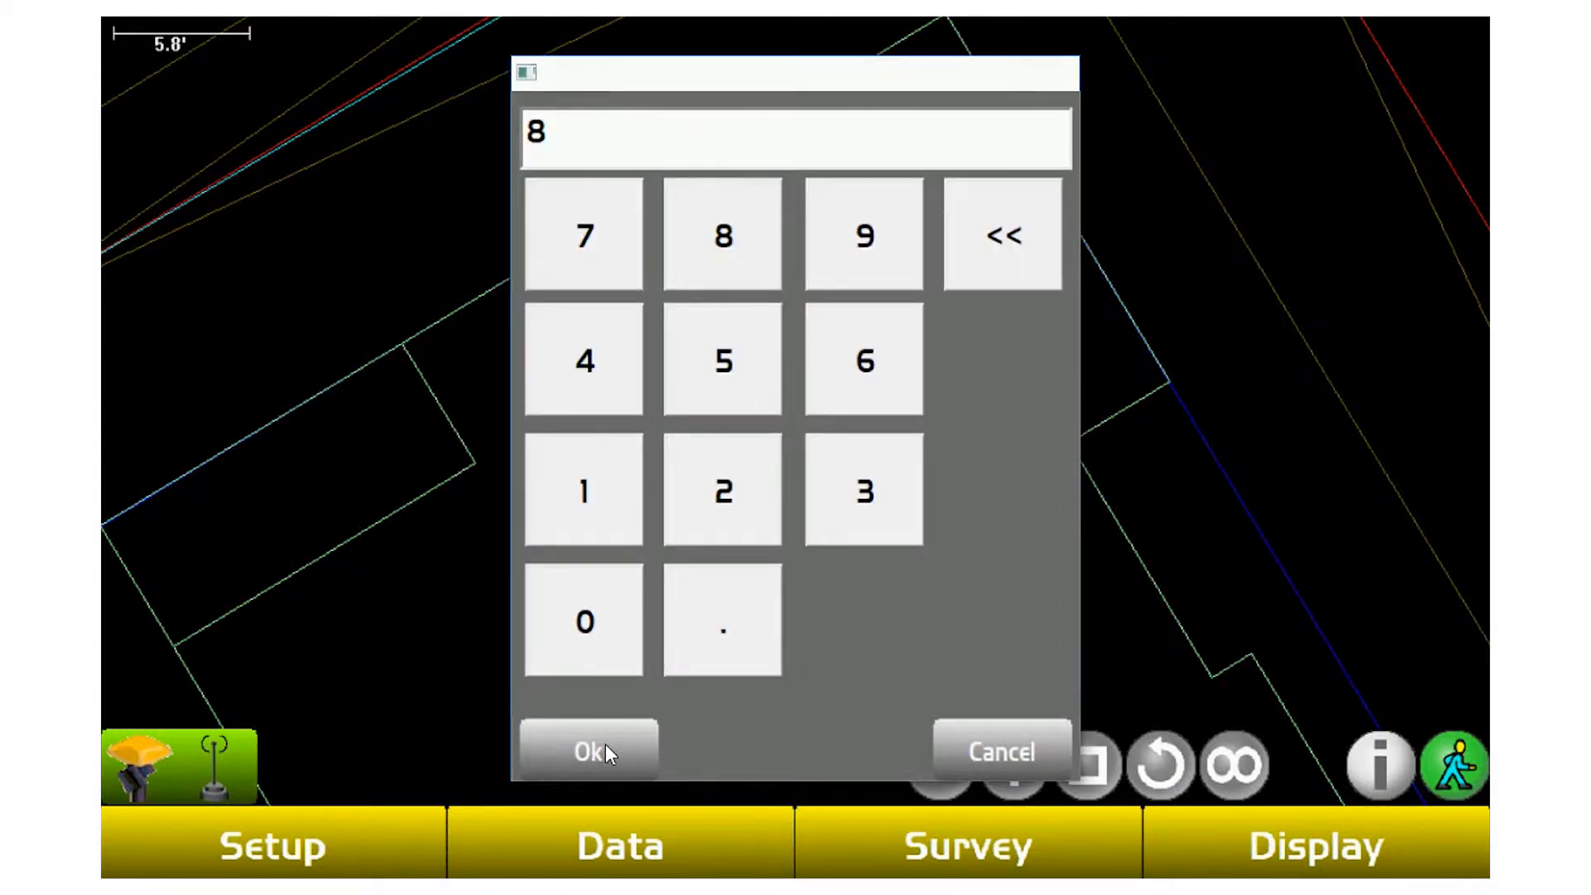
left_click(589, 751)
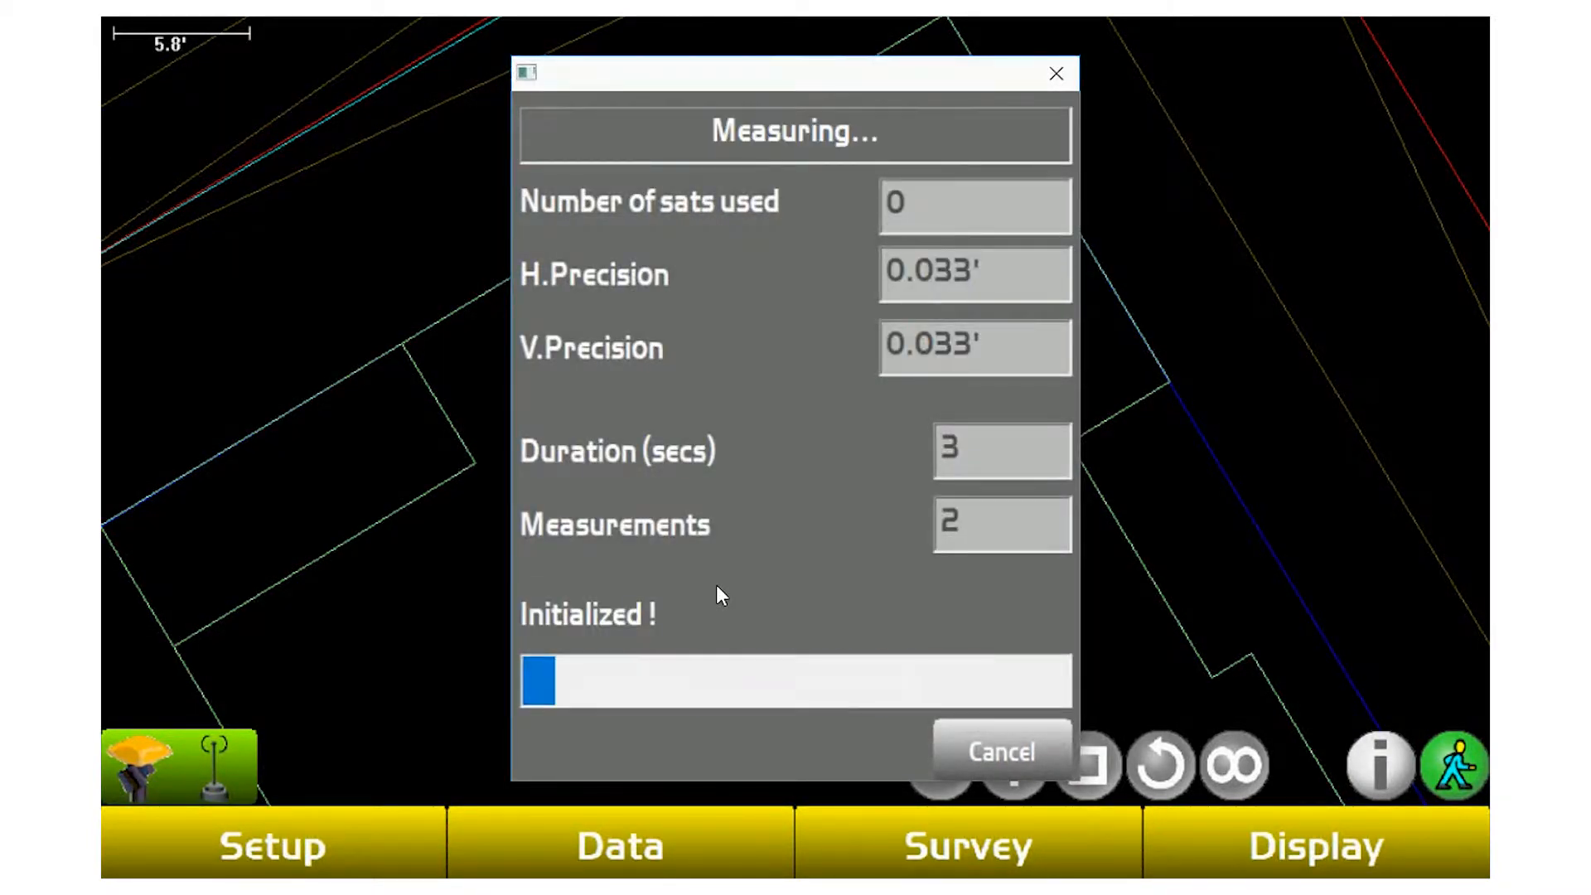
Move the rover to a map spot beside point 1 so point 2 is stored there.
left_click(1000, 753)
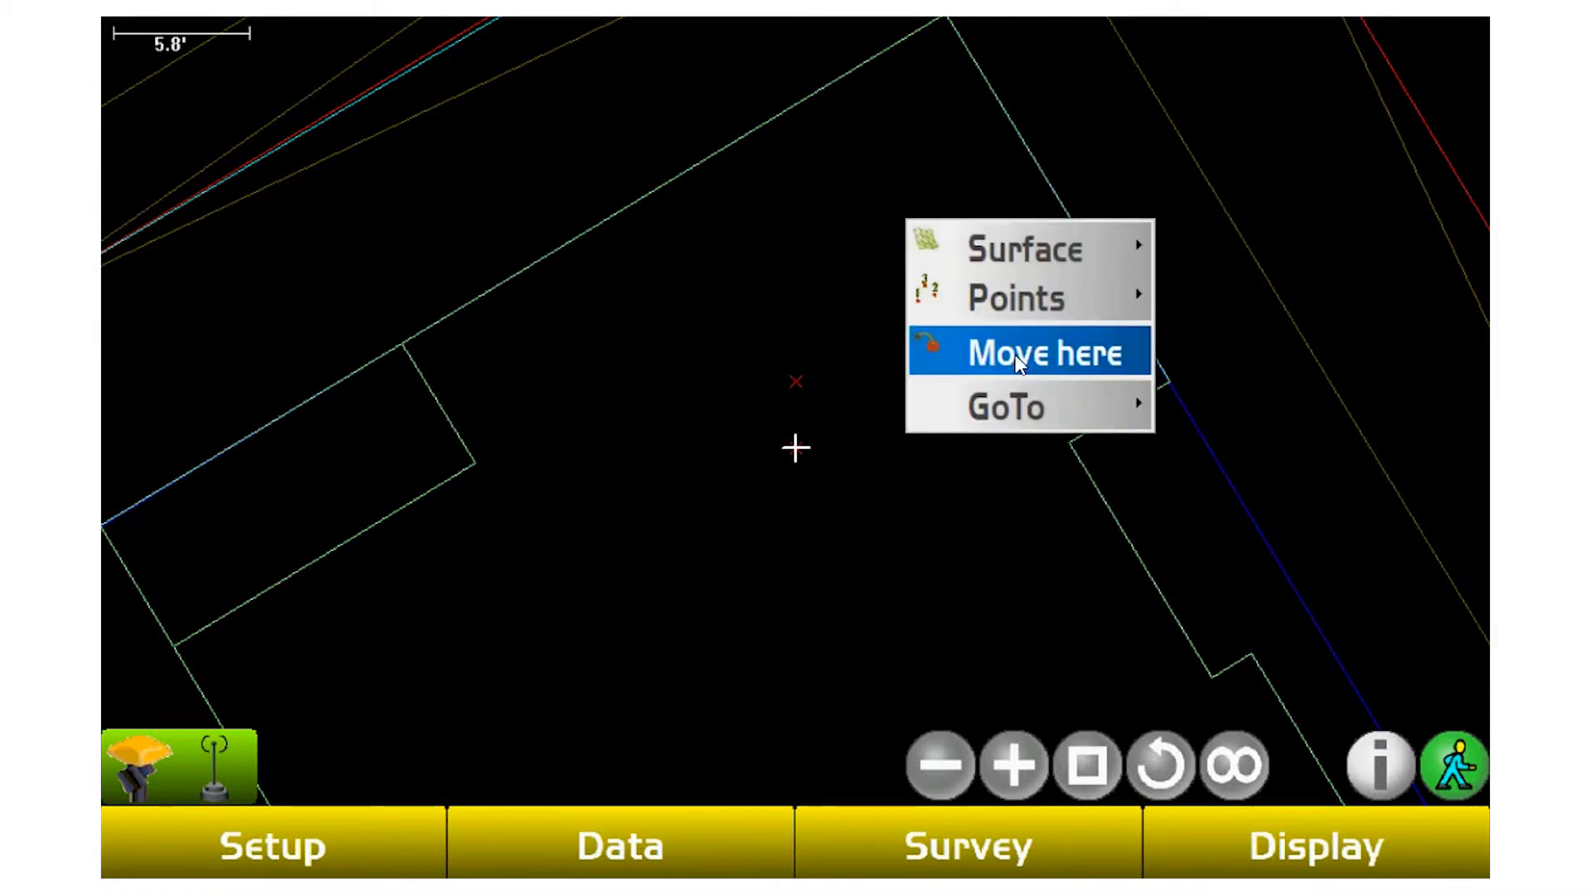
left_click(1028, 352)
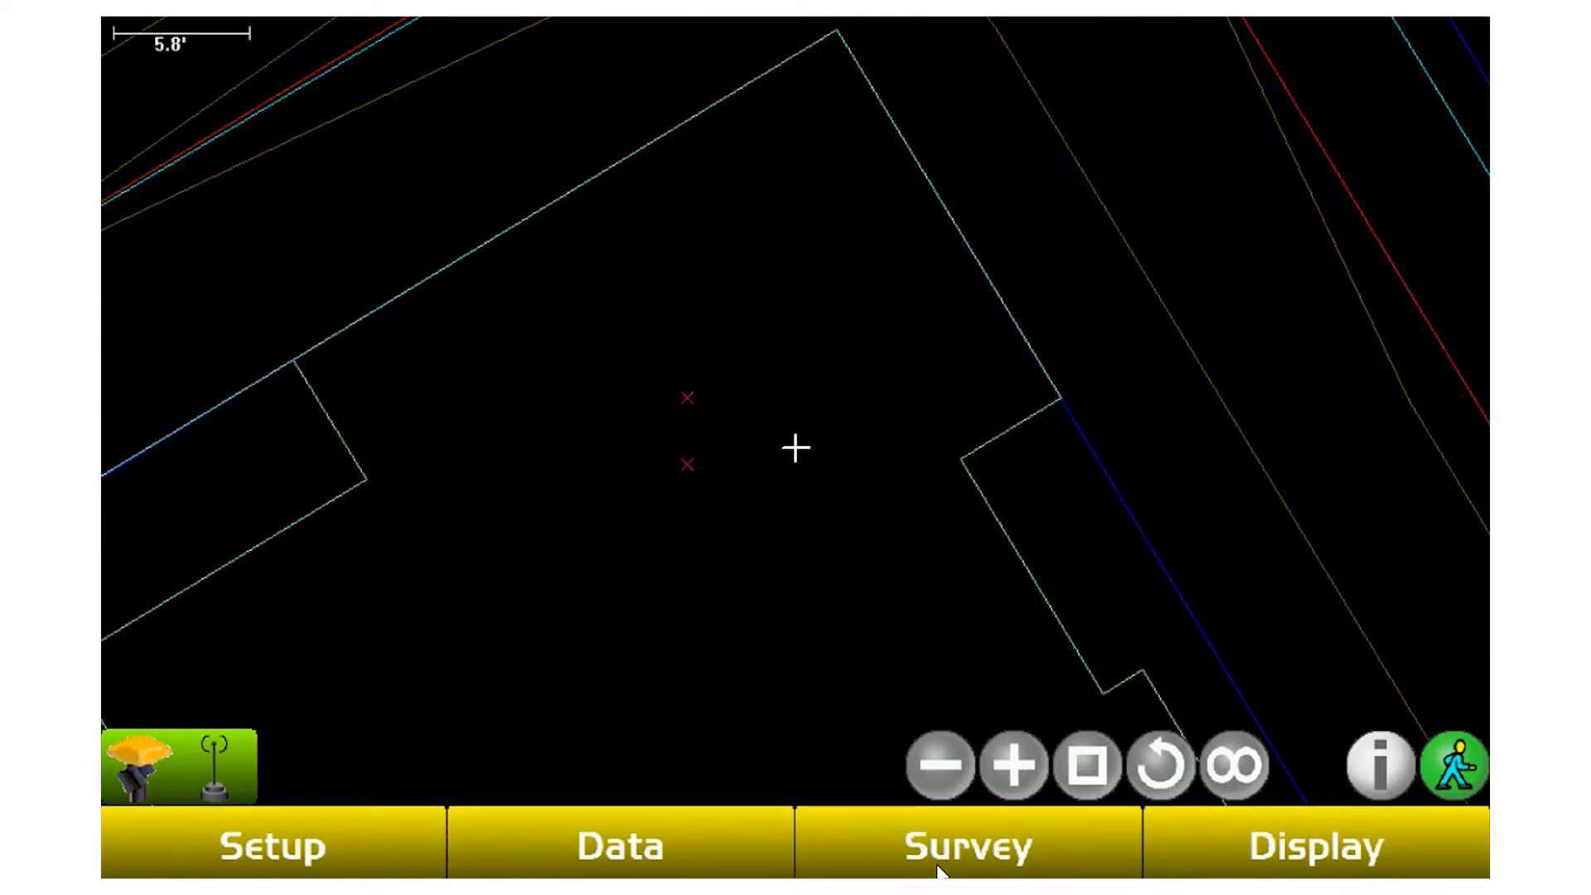
left_click(967, 846)
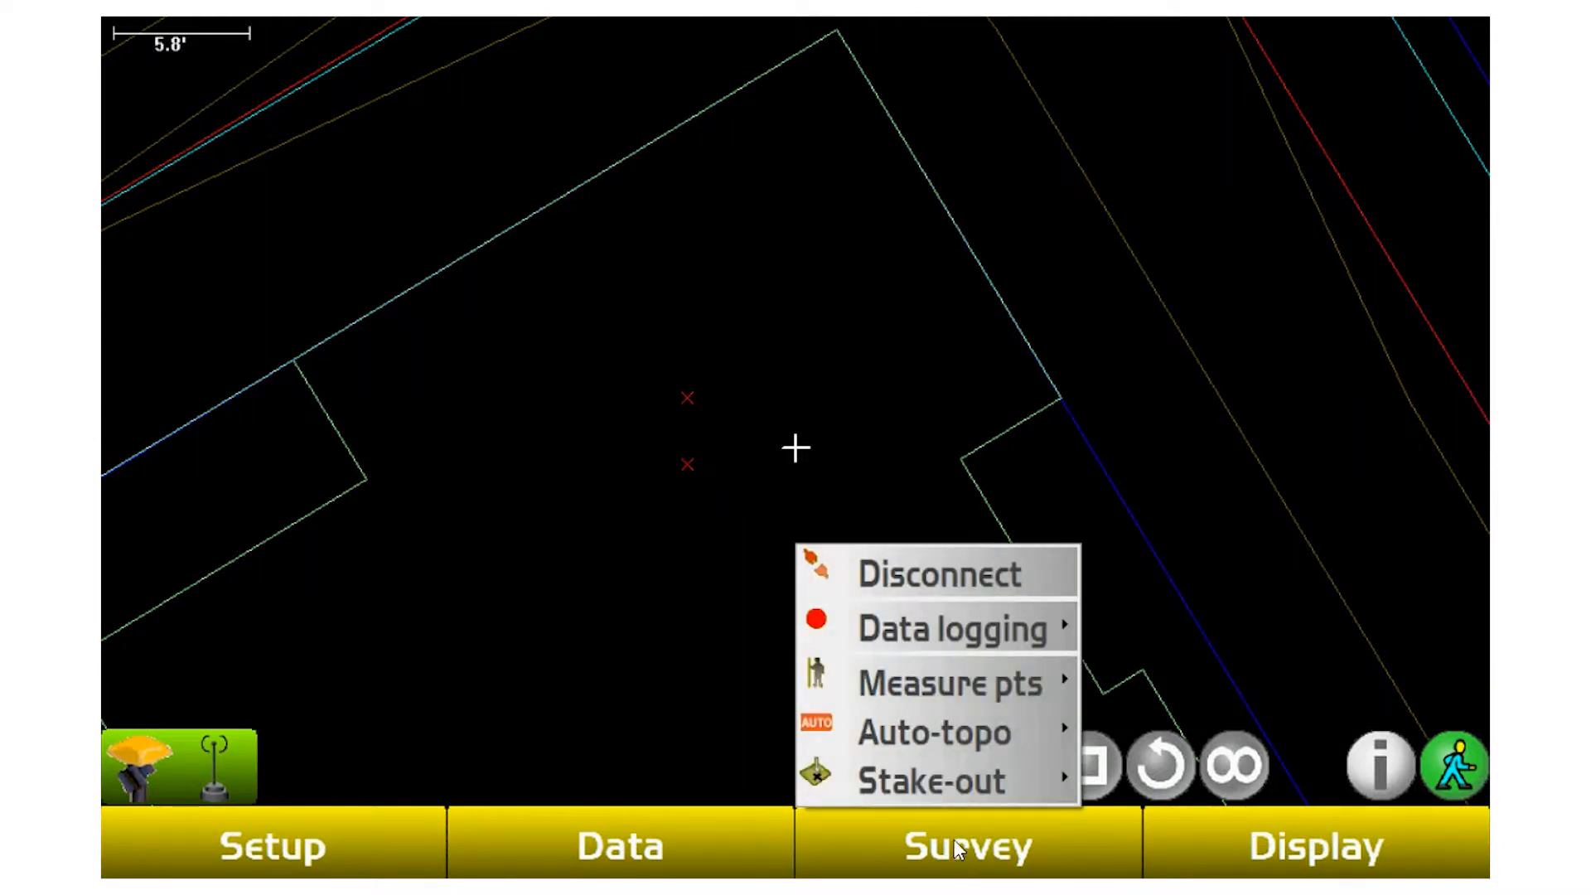
Begin a stake-out by point list and bring up the layer choices.
left_click(930, 781)
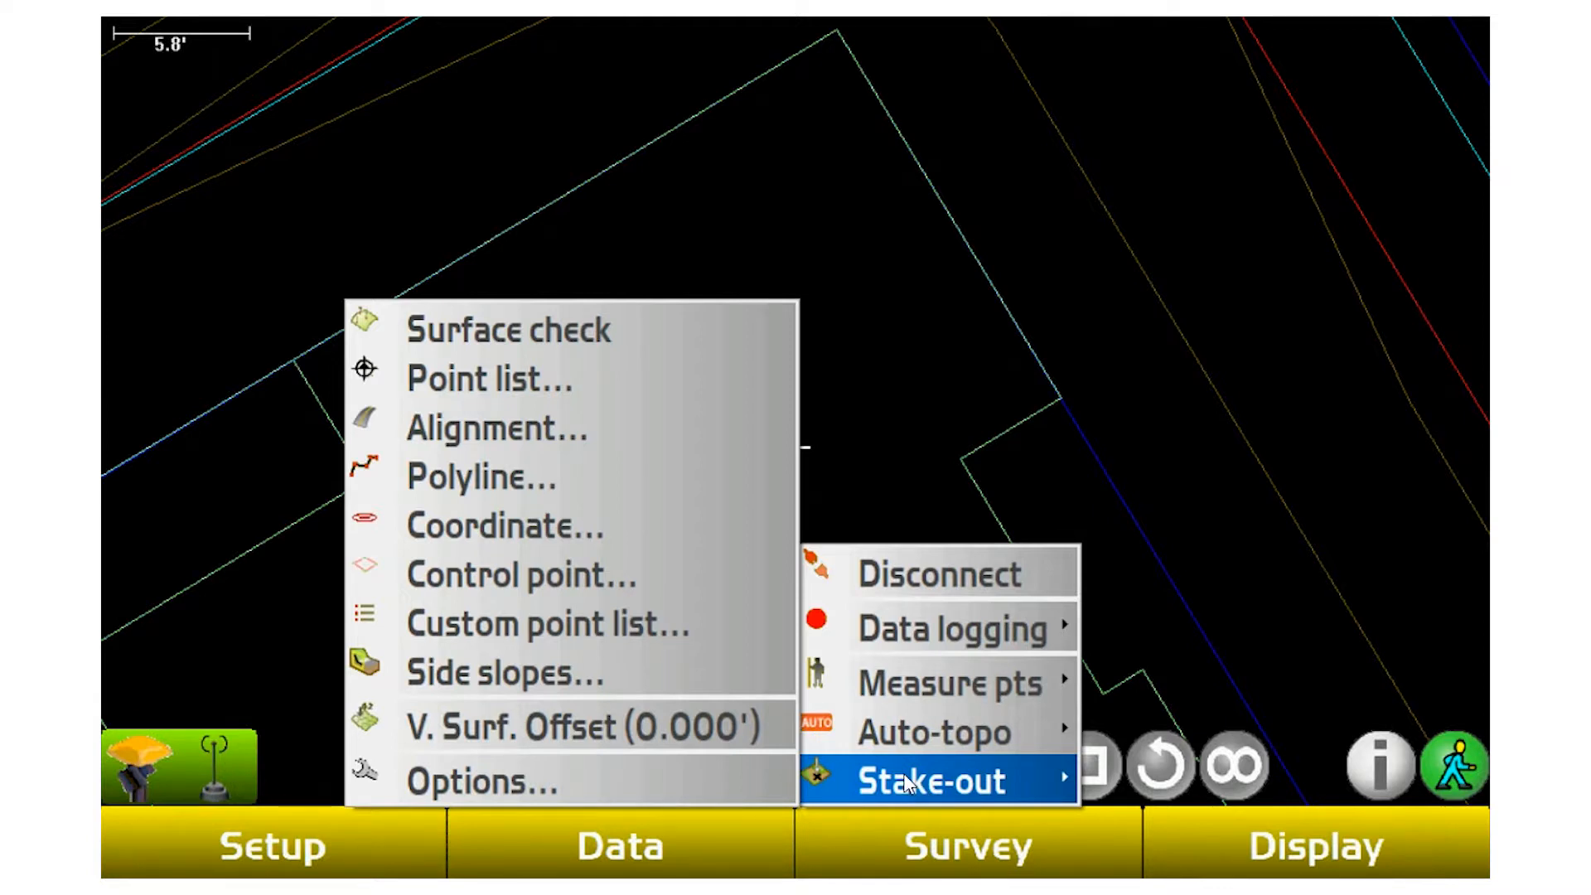
mouse_move(578, 525)
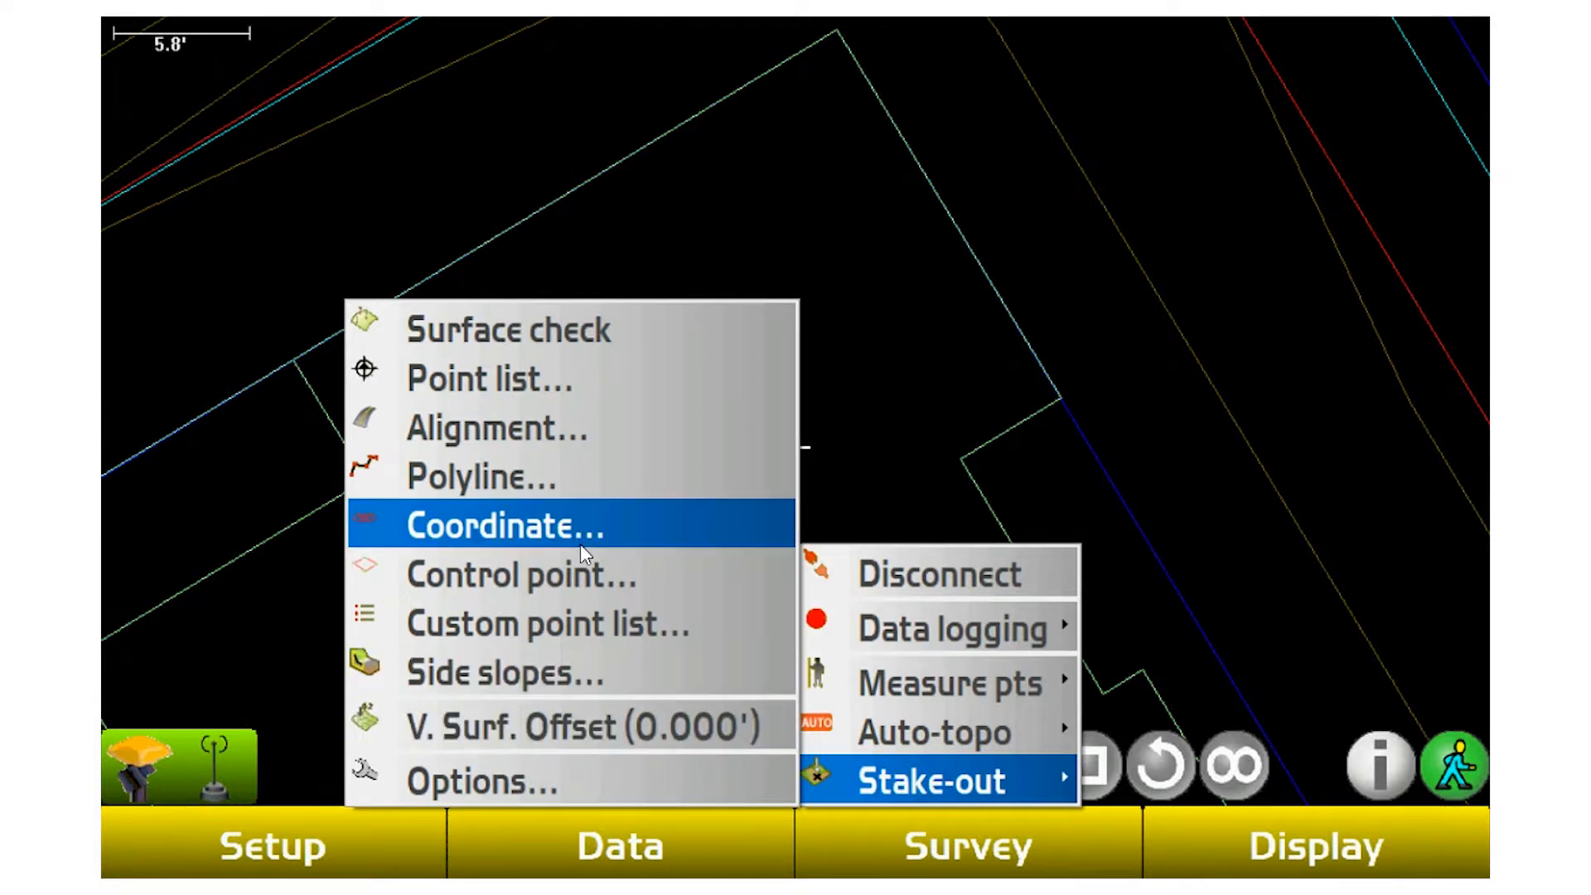
mouse_move(487, 378)
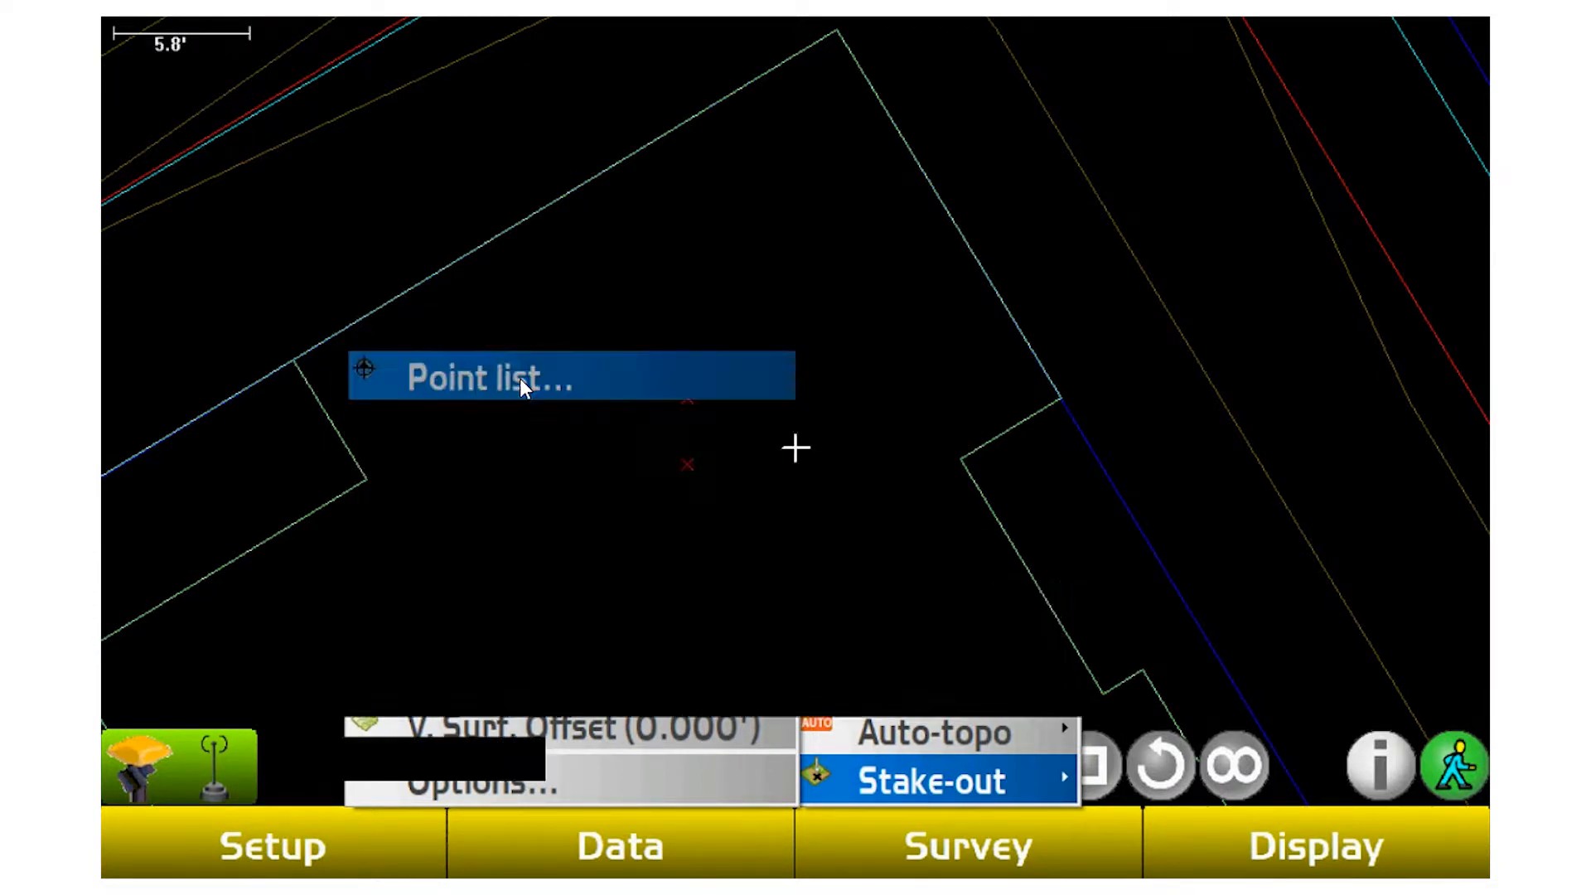
left_click(488, 376)
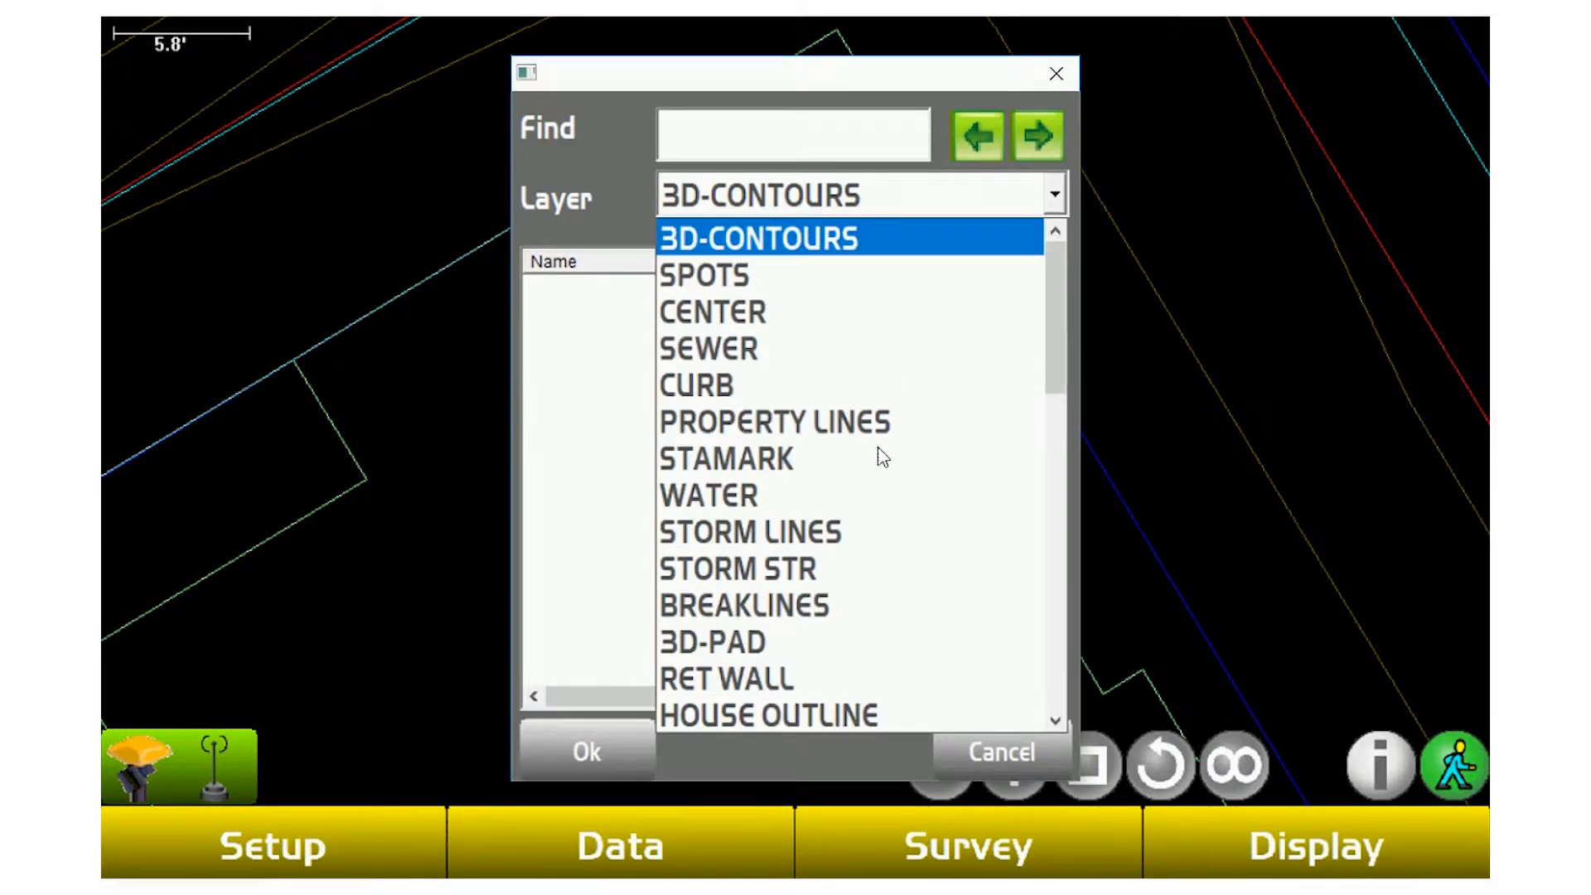
Select layer BTS Test, pick point 1 and start staking out to it.
left_click(725, 459)
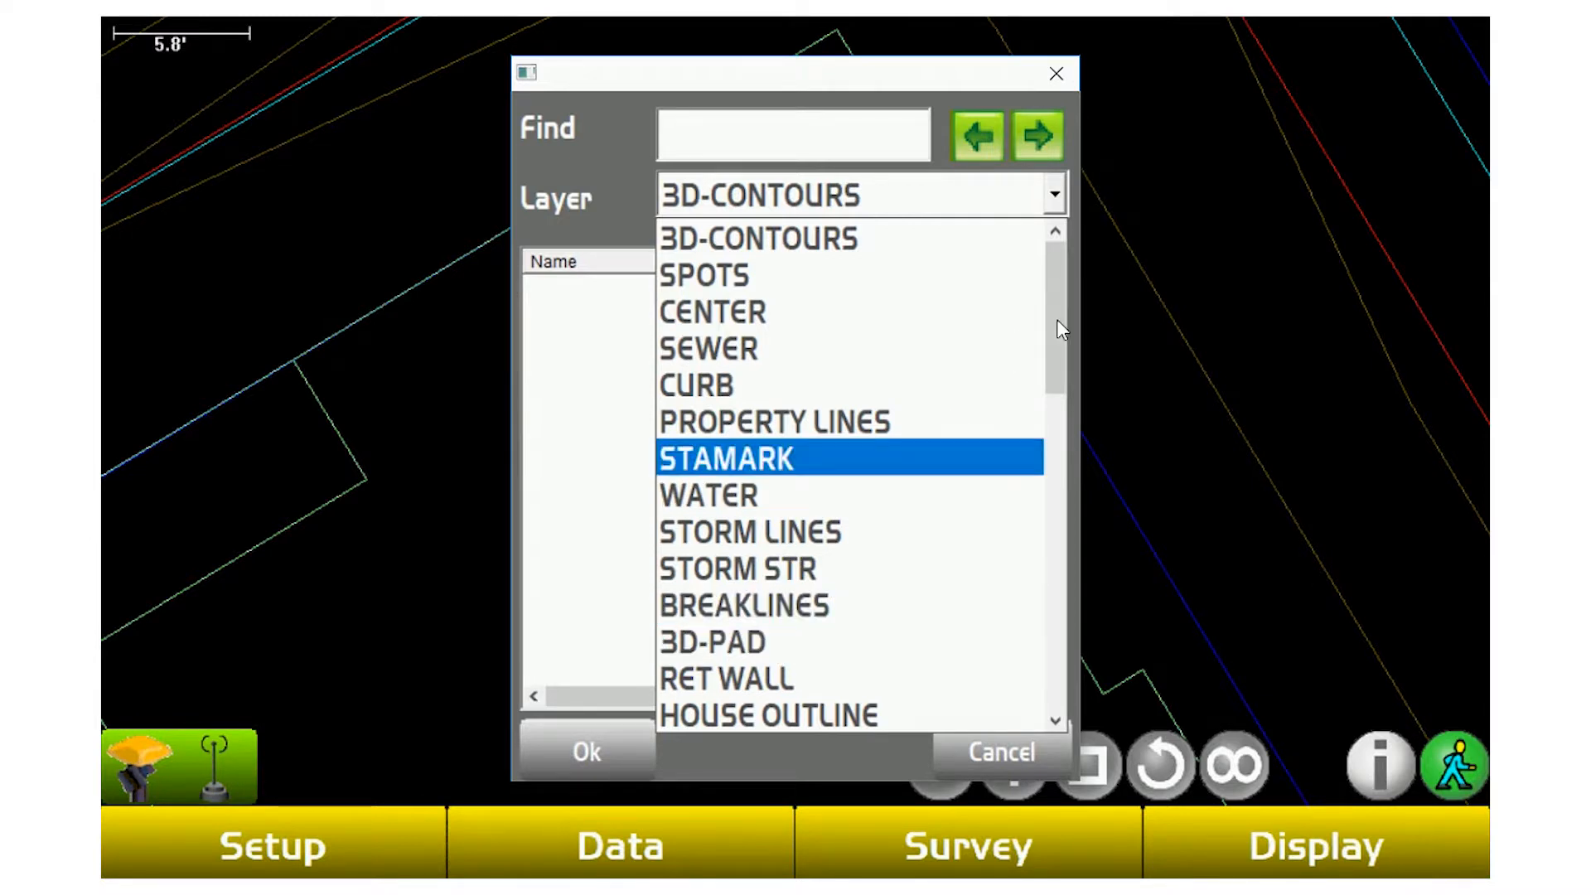
scroll("down", 3)
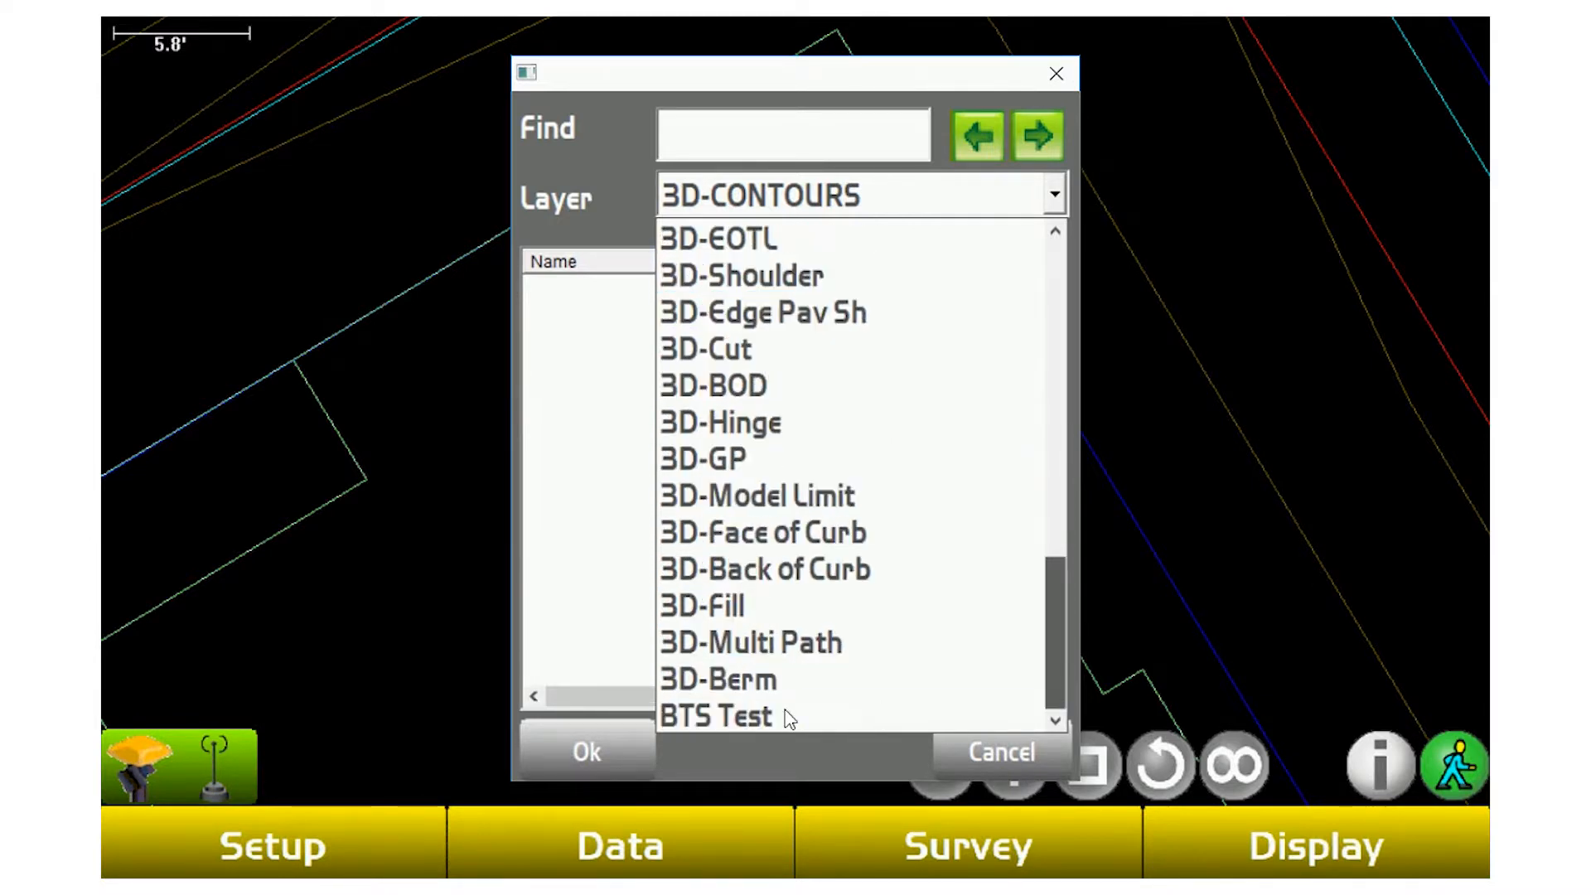
left_click(716, 716)
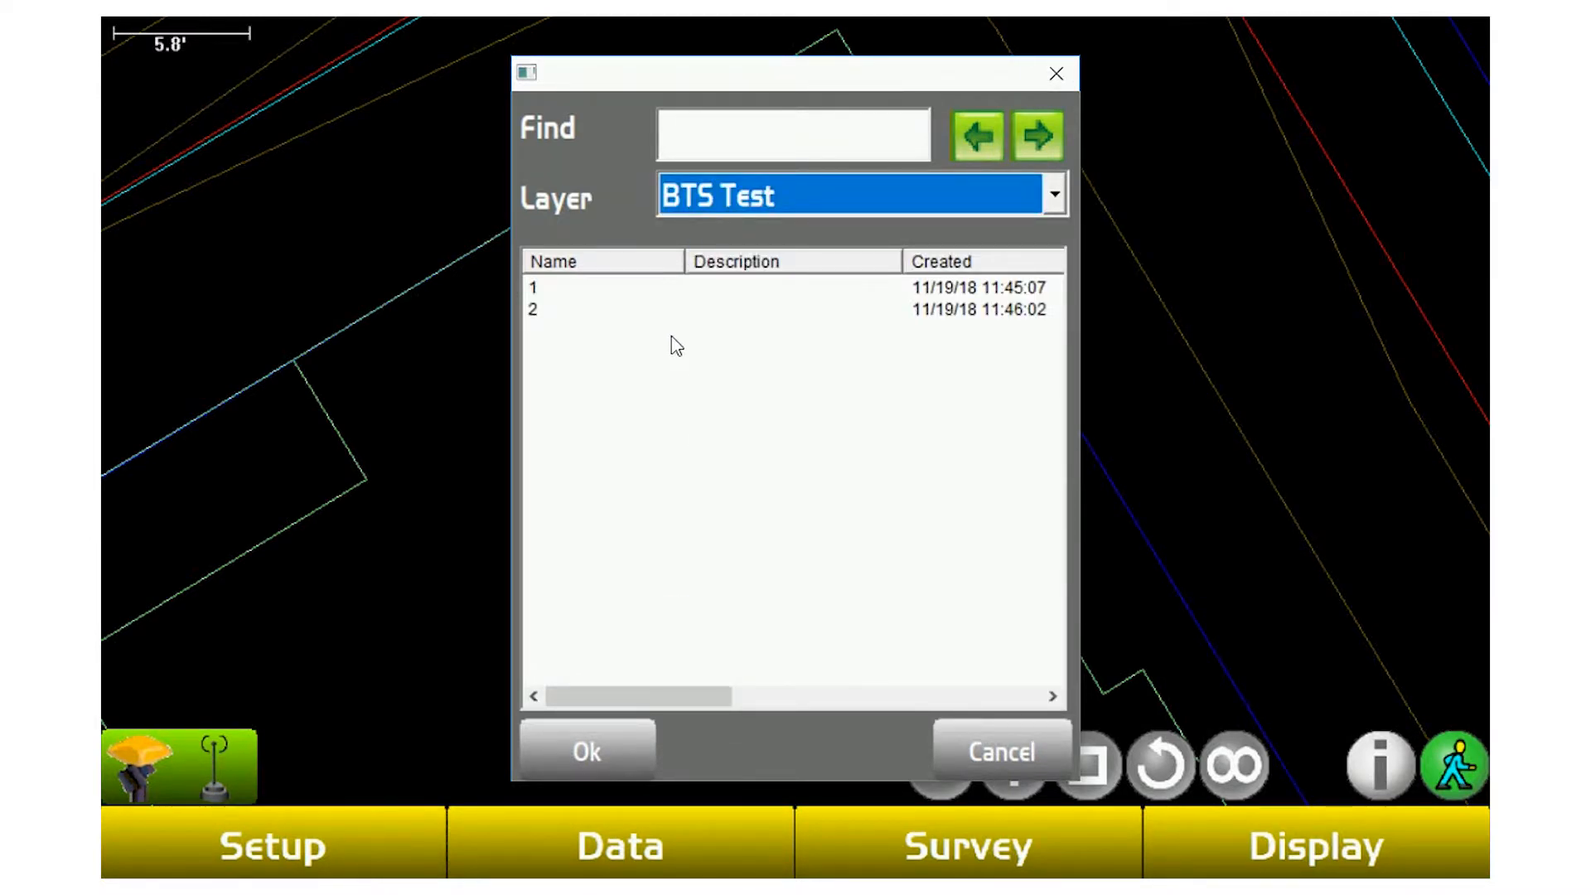
mouse_move(595, 309)
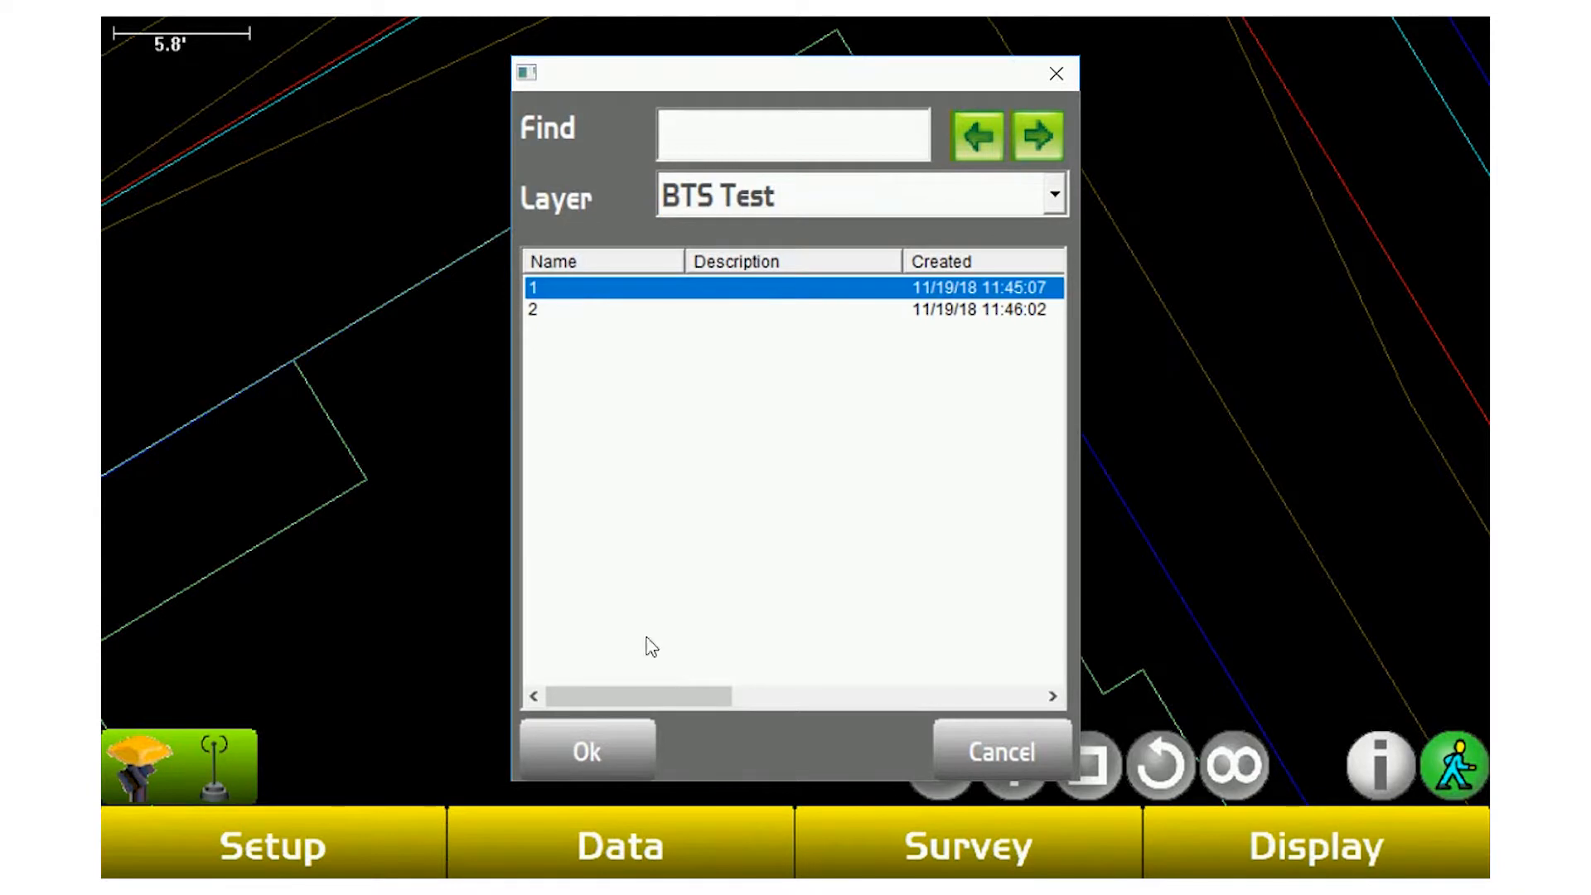
left_click(585, 751)
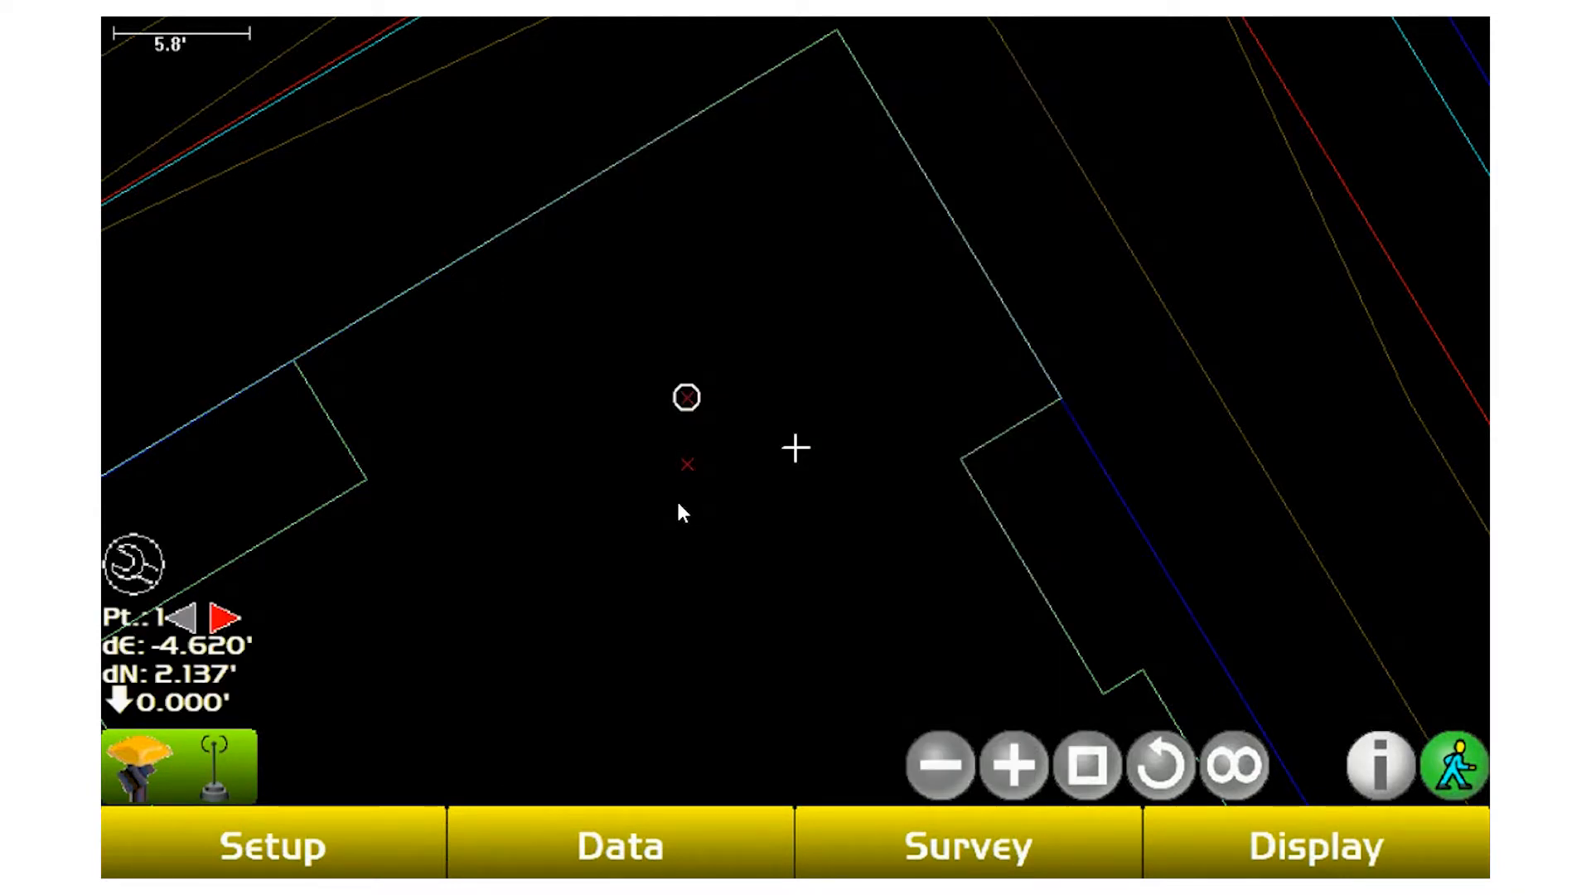
mouse_move(741, 492)
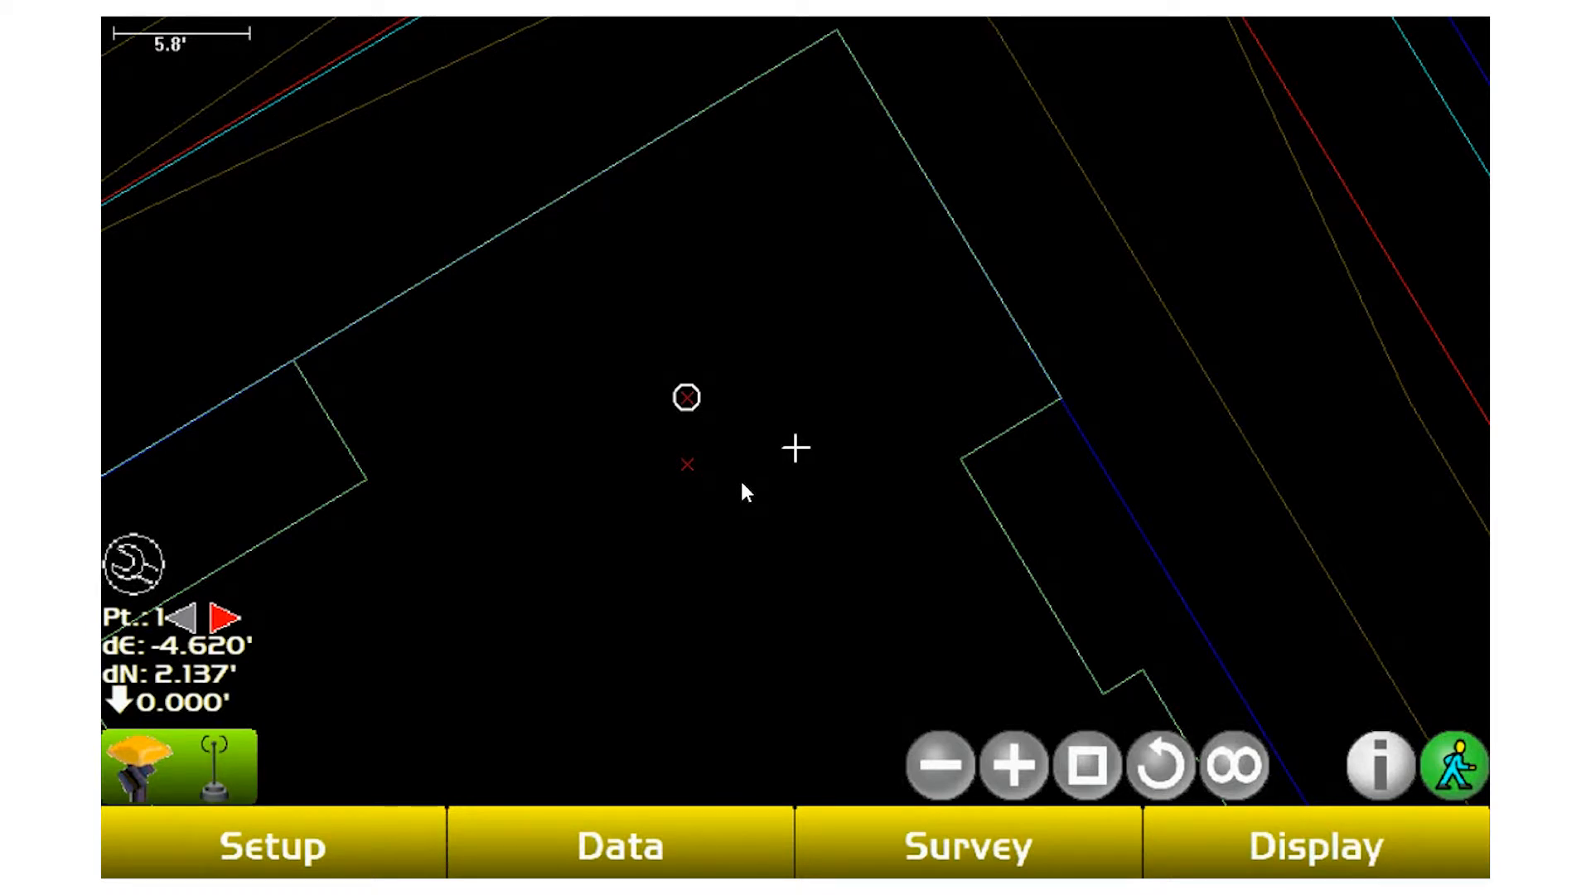
mouse_move(268, 670)
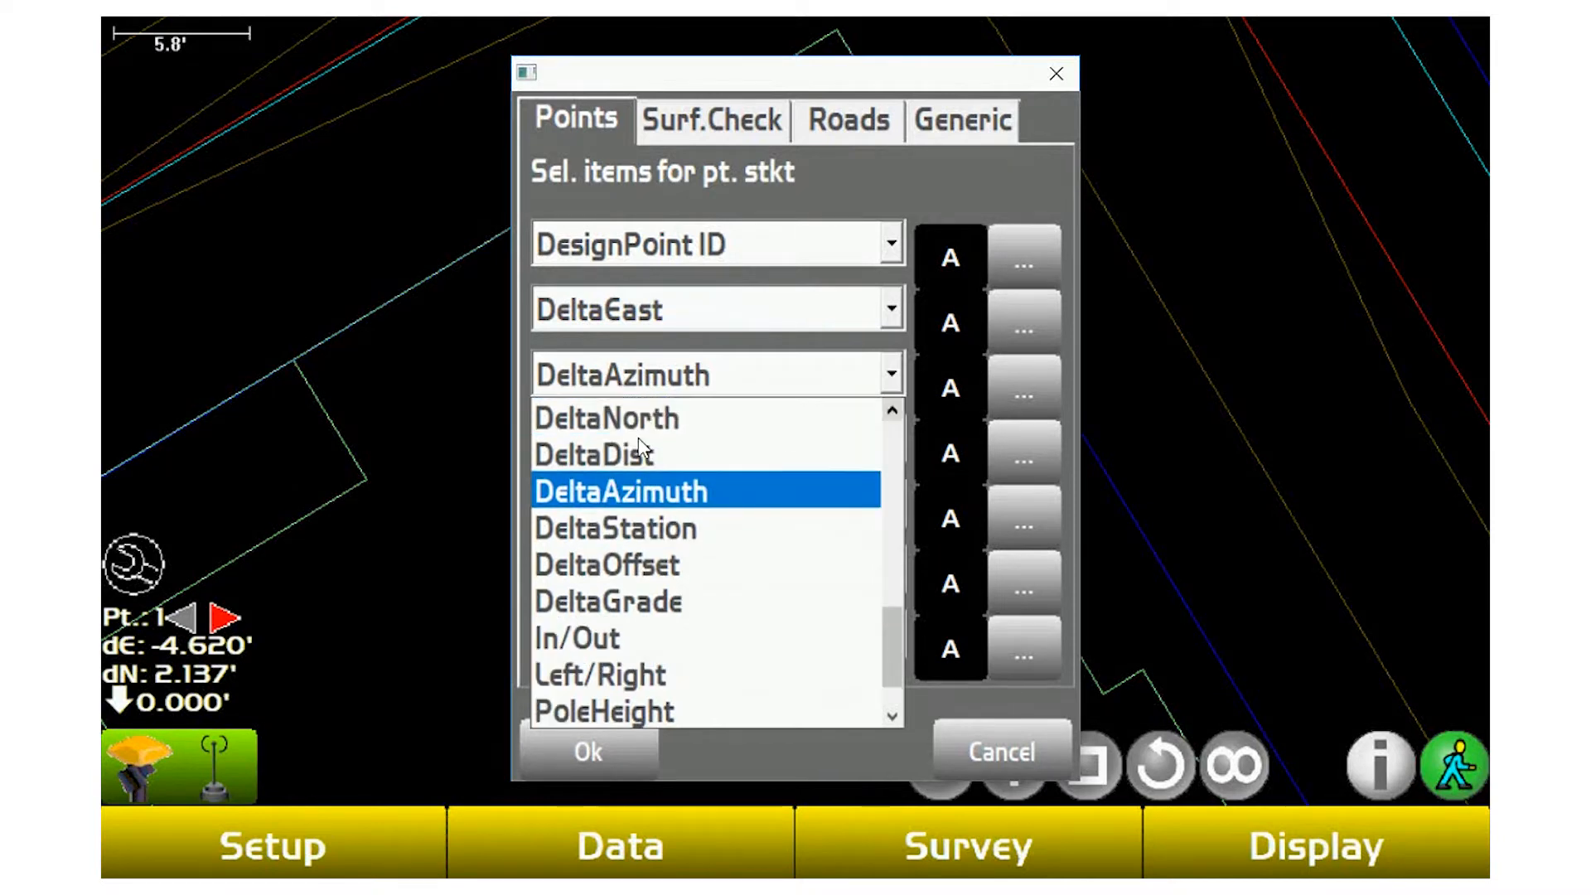
left_click(587, 753)
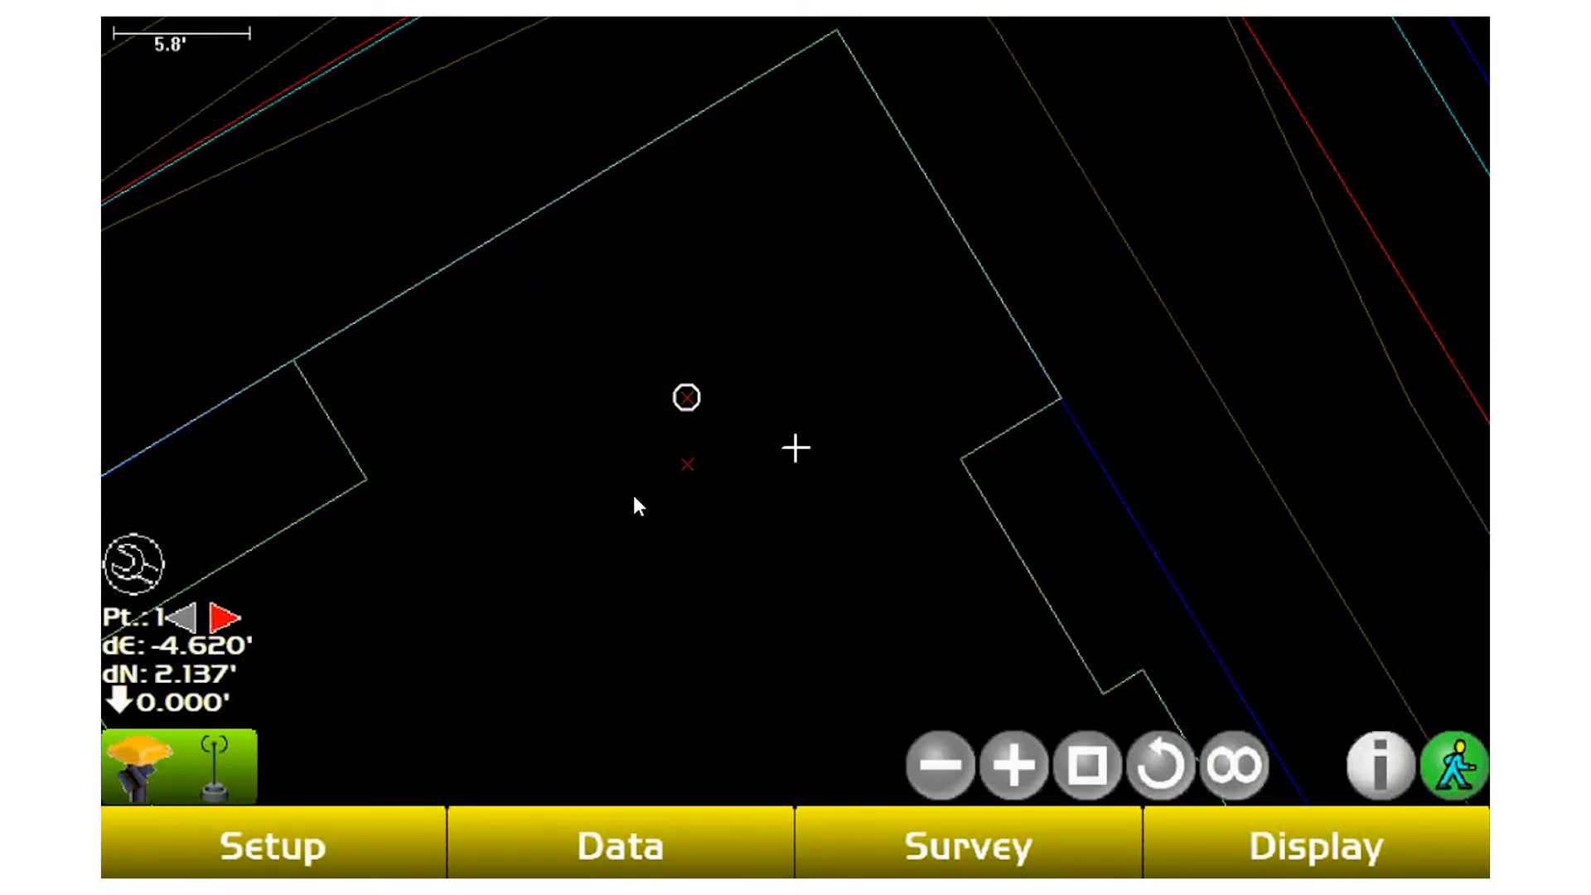
mouse_move(726, 441)
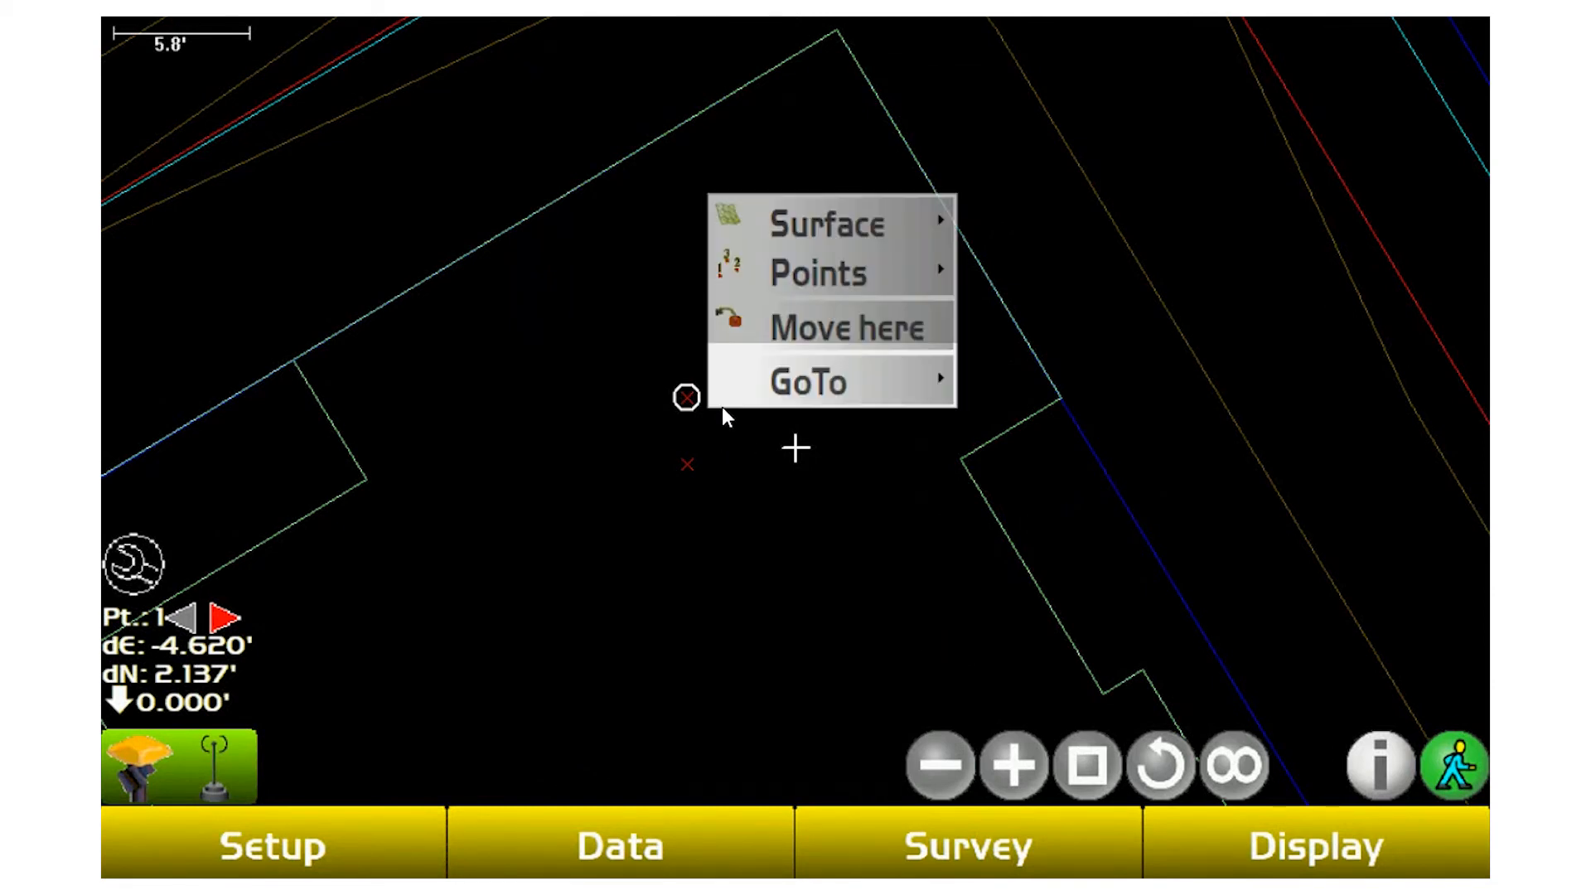
Move the rover onto point 1 so guidance reads dE 0.173', dN -0.058'.
left_click(847, 326)
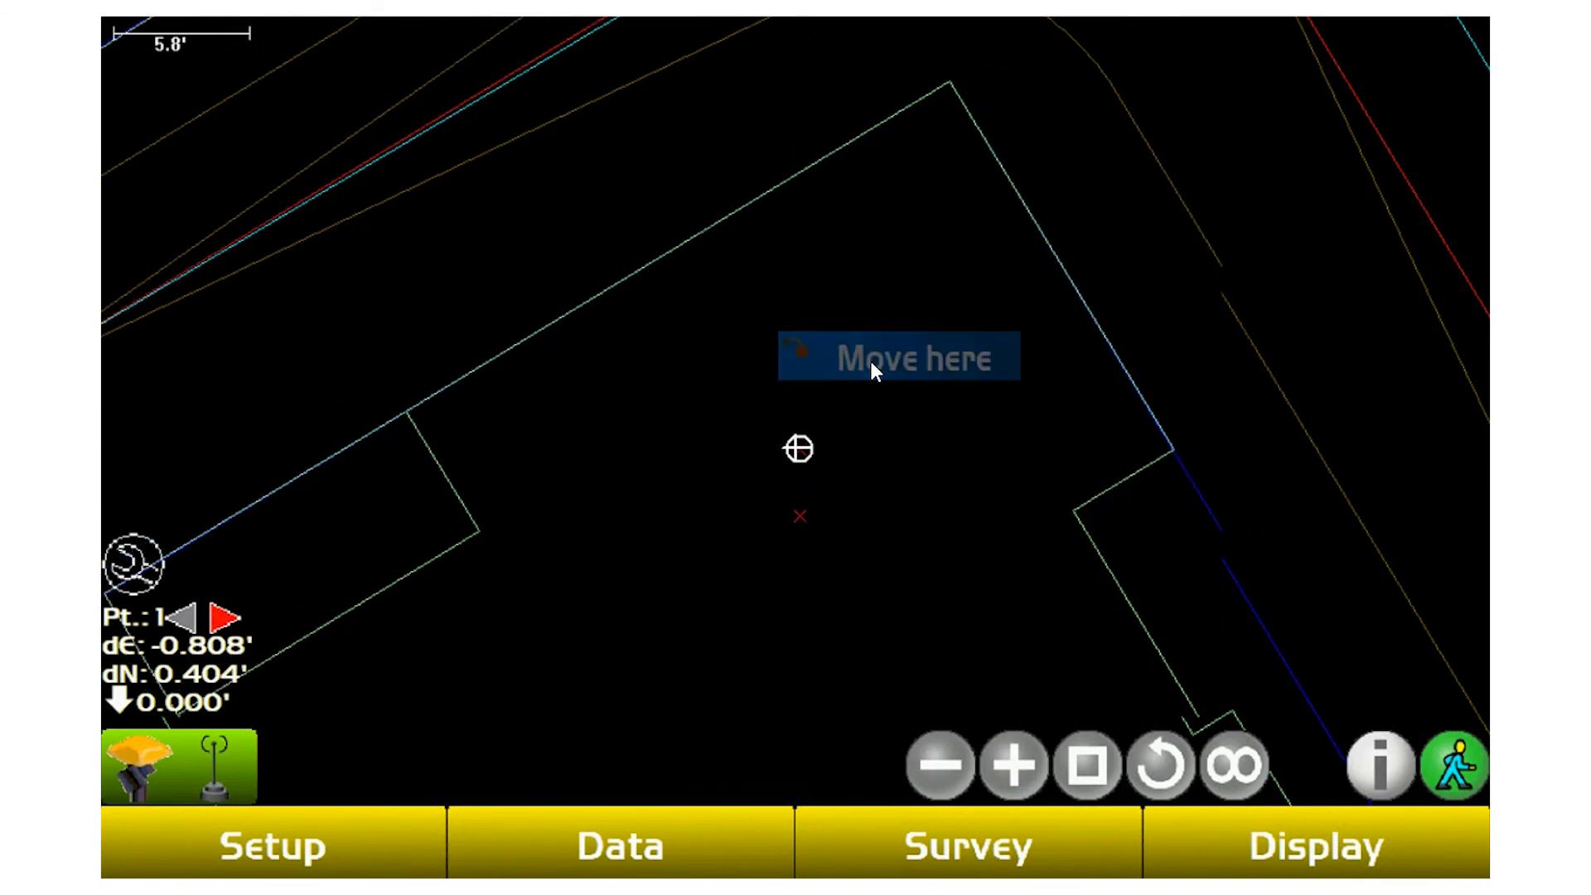
left_click(897, 358)
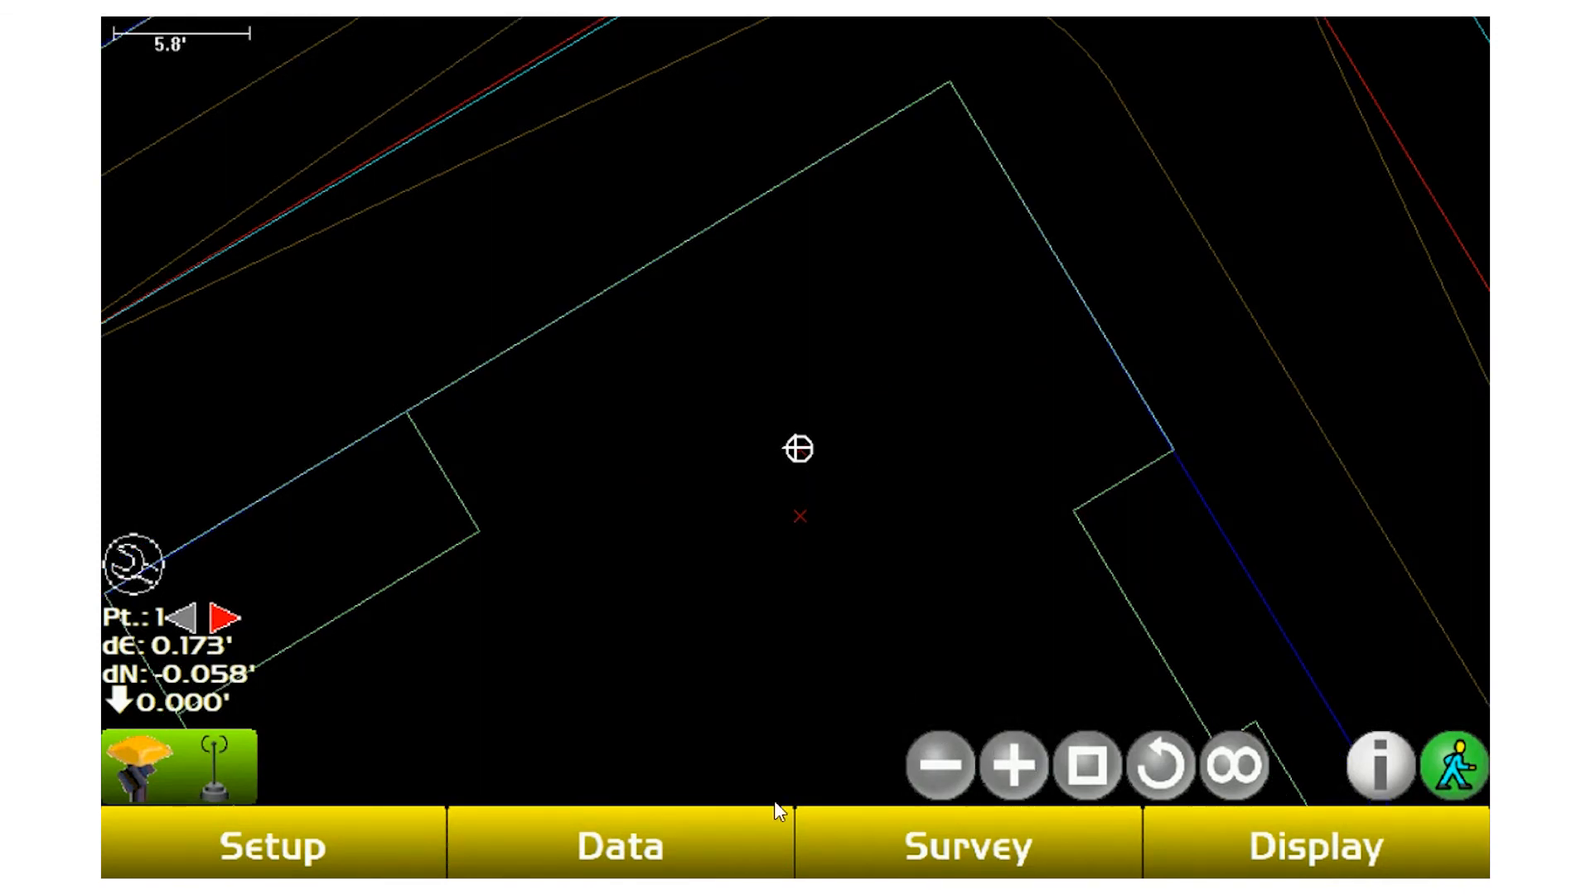